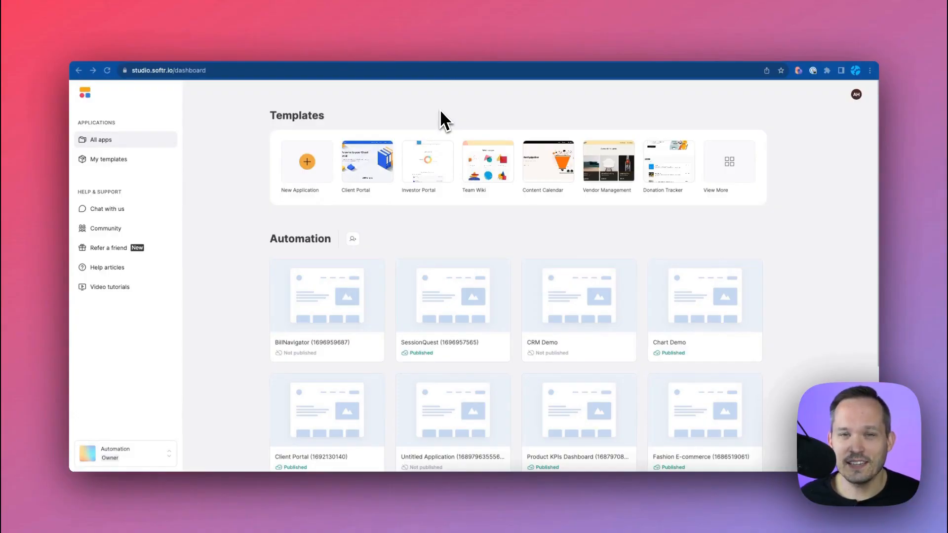
mouse_move(387, 115)
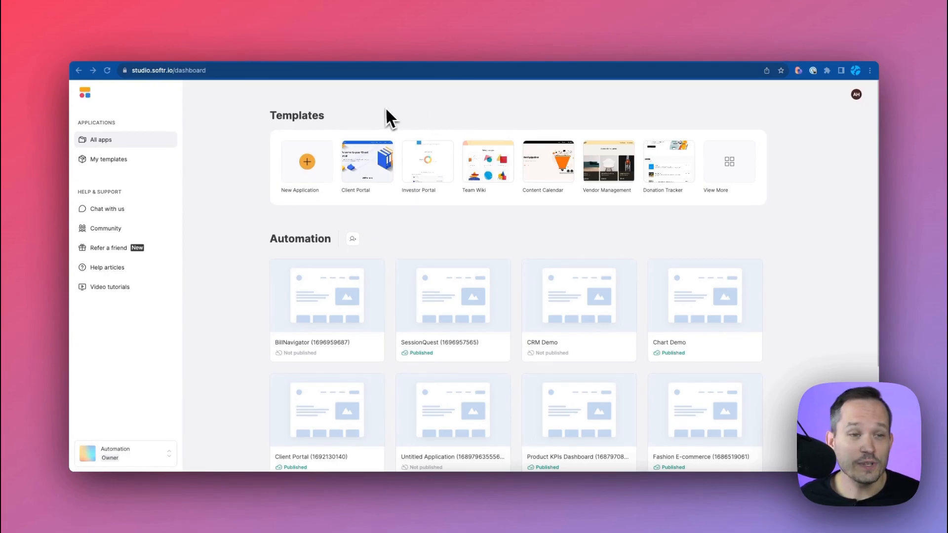
Step: Start a new application and search the template gallery for 'Event'
left_click(307, 161)
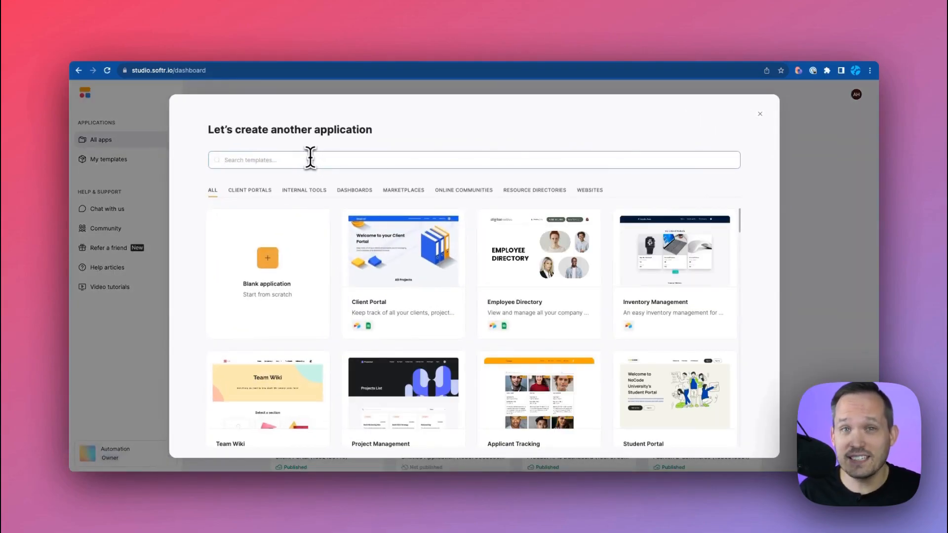
type("Event")
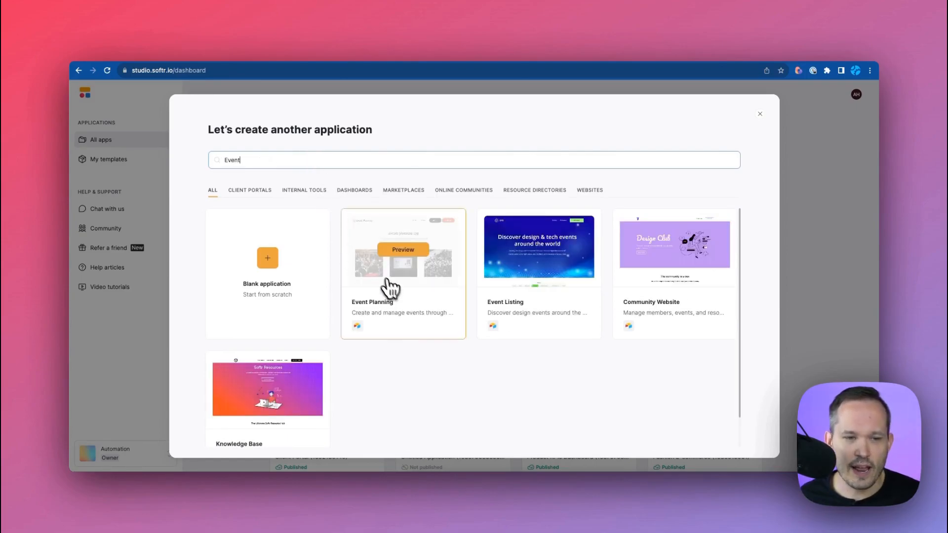
mouse_move(393, 273)
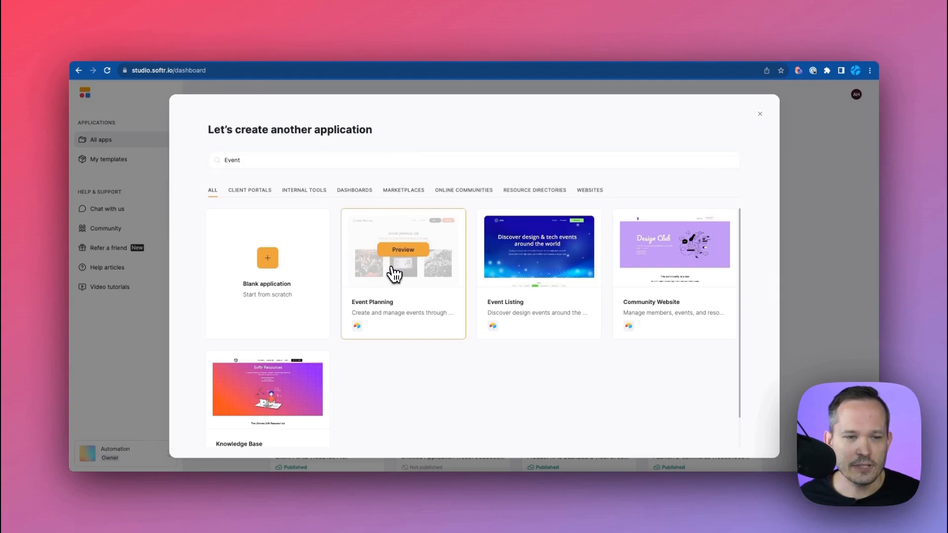
Step: Use the Event Planning template with an Airtable data source and copy its base to Airtable
left_click(403, 249)
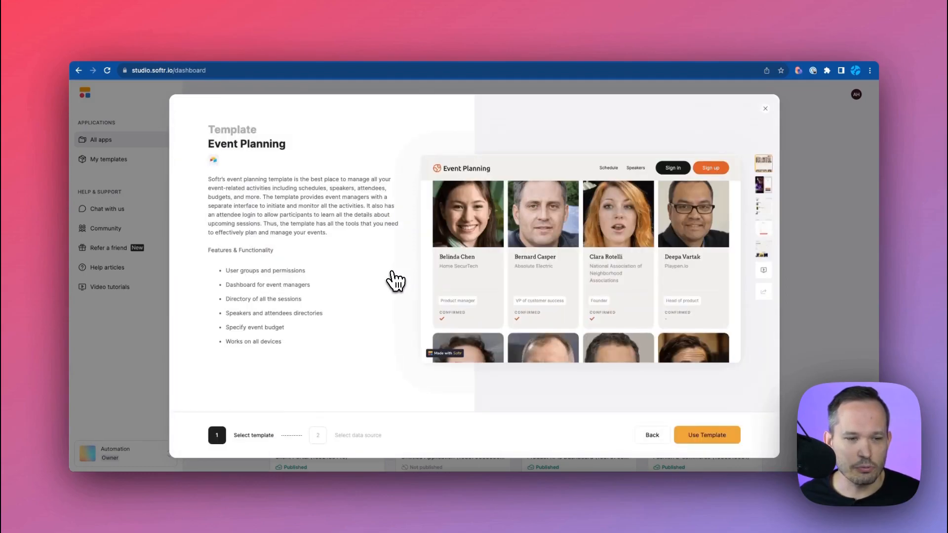
left_click(706, 435)
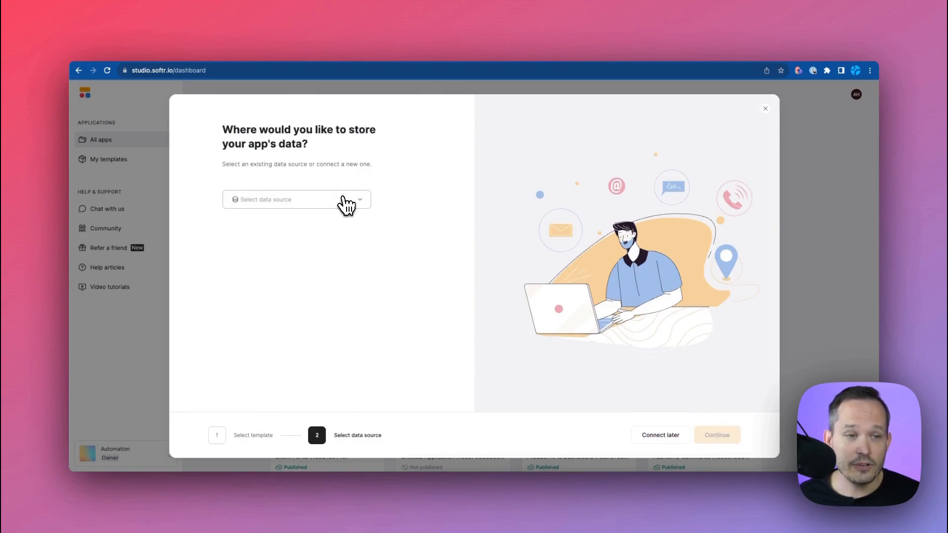
left_click(296, 199)
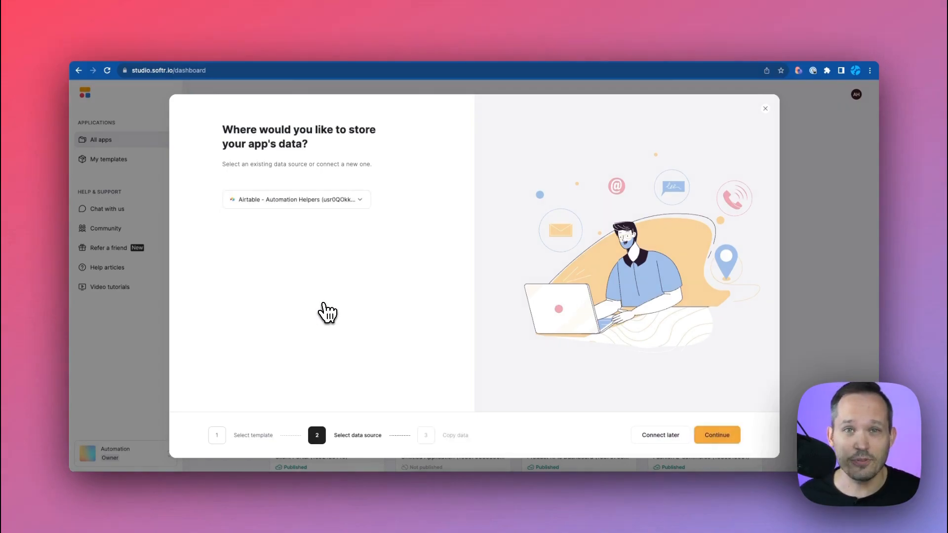
mouse_move(716, 435)
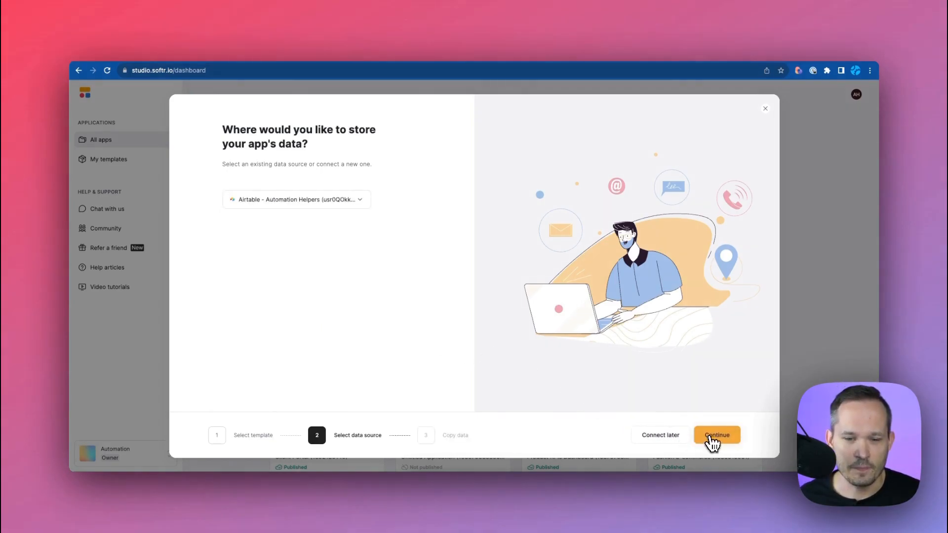
left_click(716, 434)
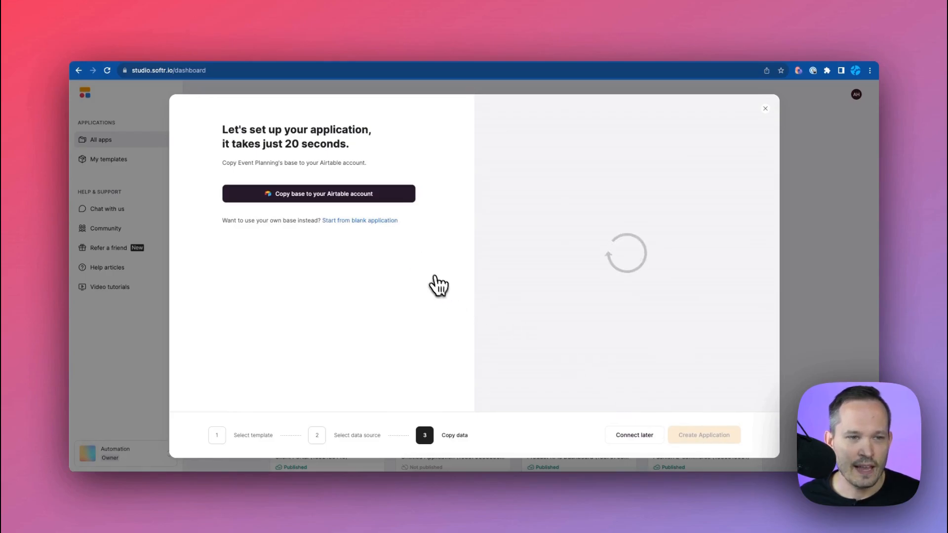
left_click(318, 193)
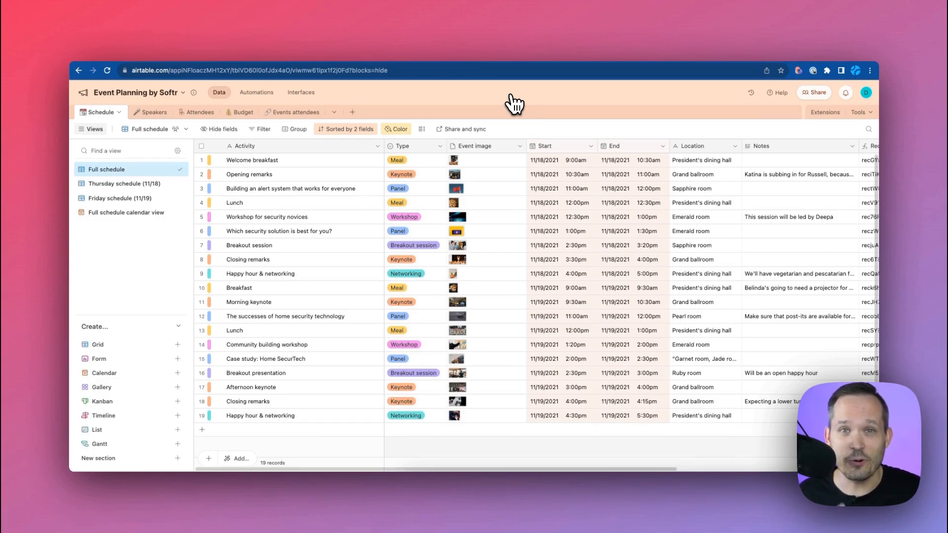
mouse_move(402, 180)
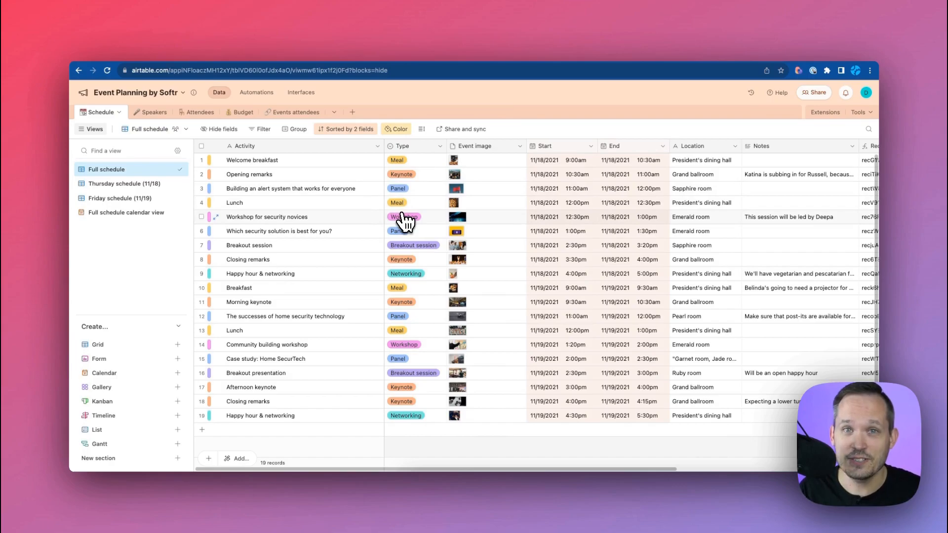
mouse_move(431, 165)
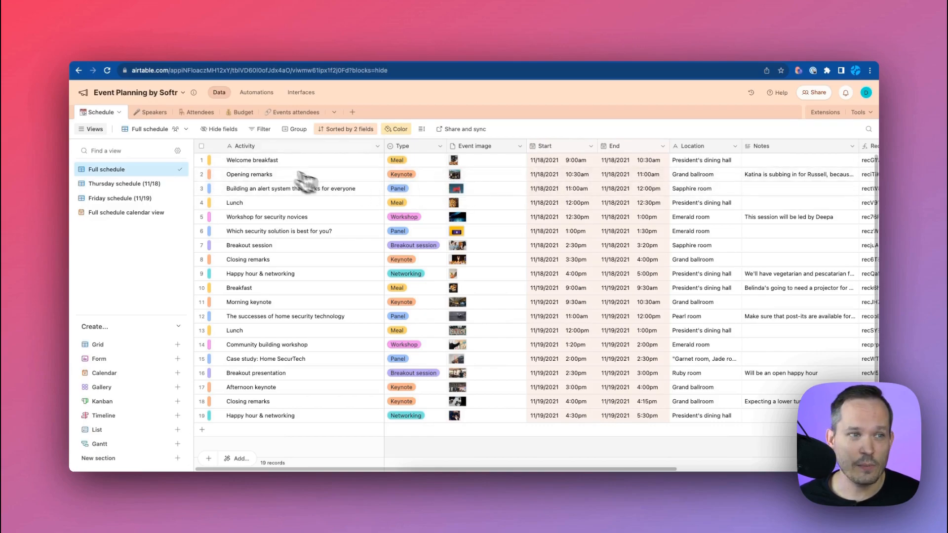
Step: Look through the Speakers, Attendees and Budget tables of the copied base
left_click(143, 112)
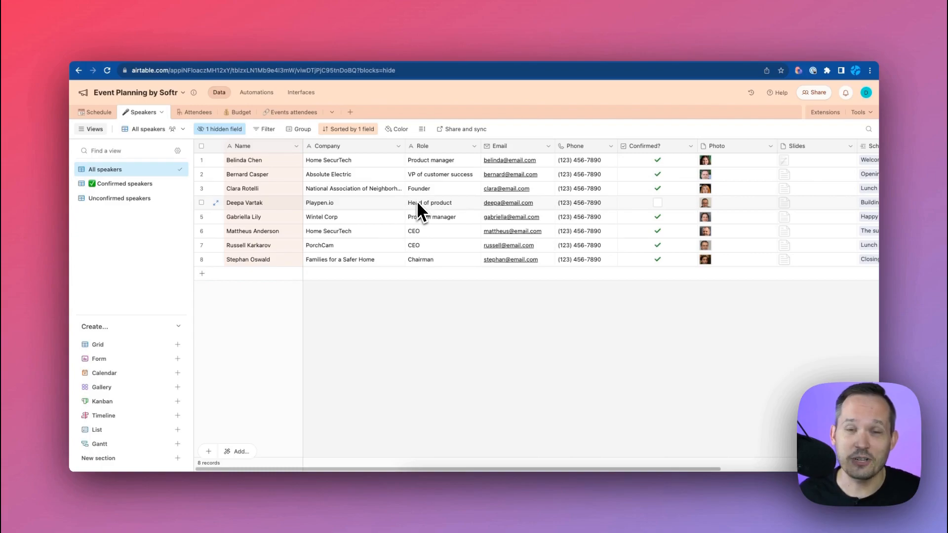
mouse_move(197, 112)
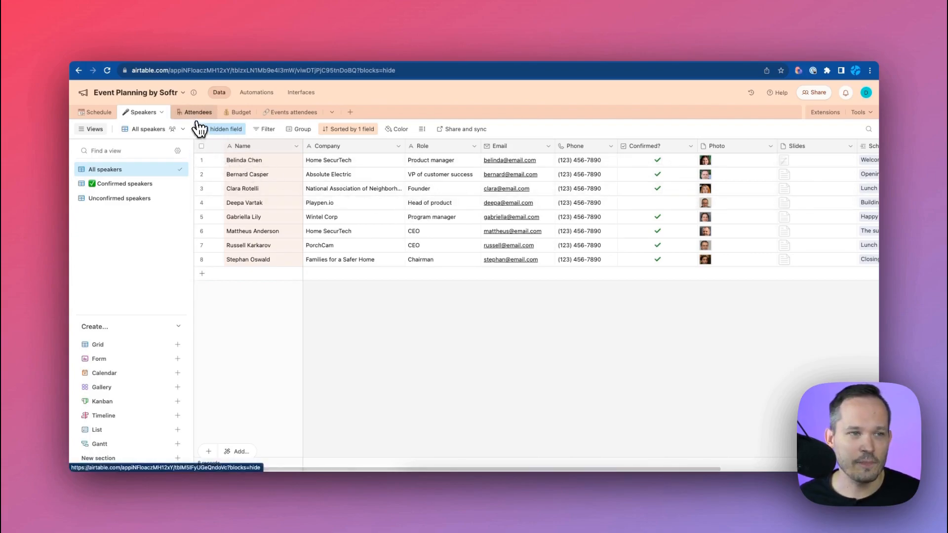
left_click(196, 112)
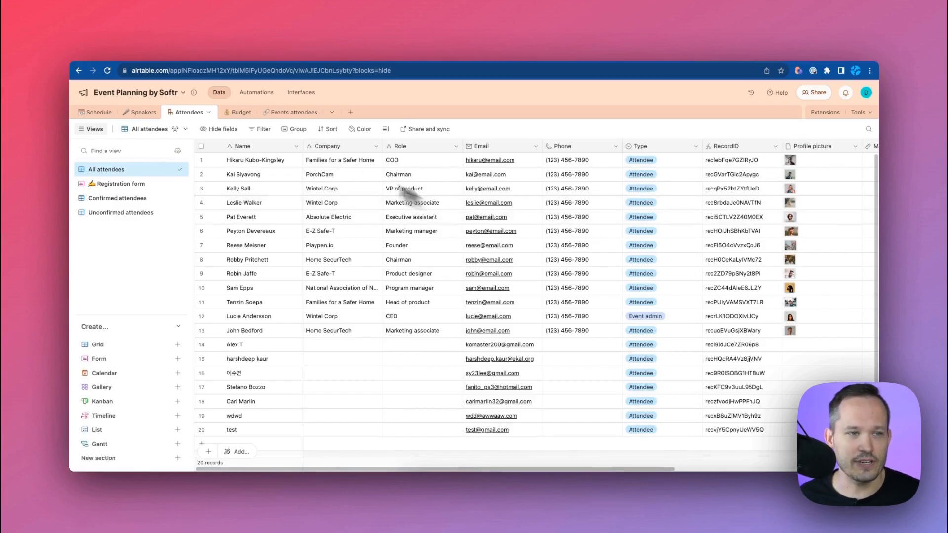
left_click(235, 112)
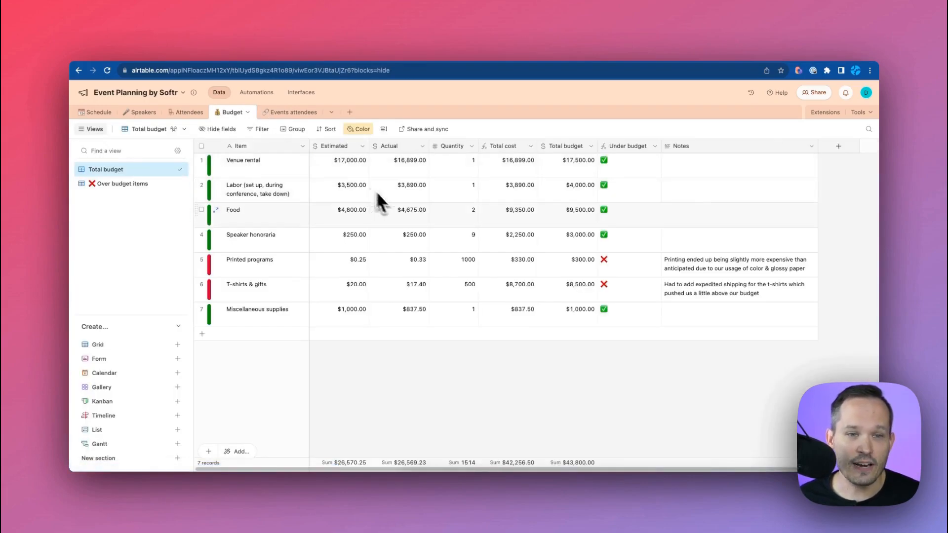
Step: View the Events attendees table that links attendees to schedule sessions
left_click(286, 112)
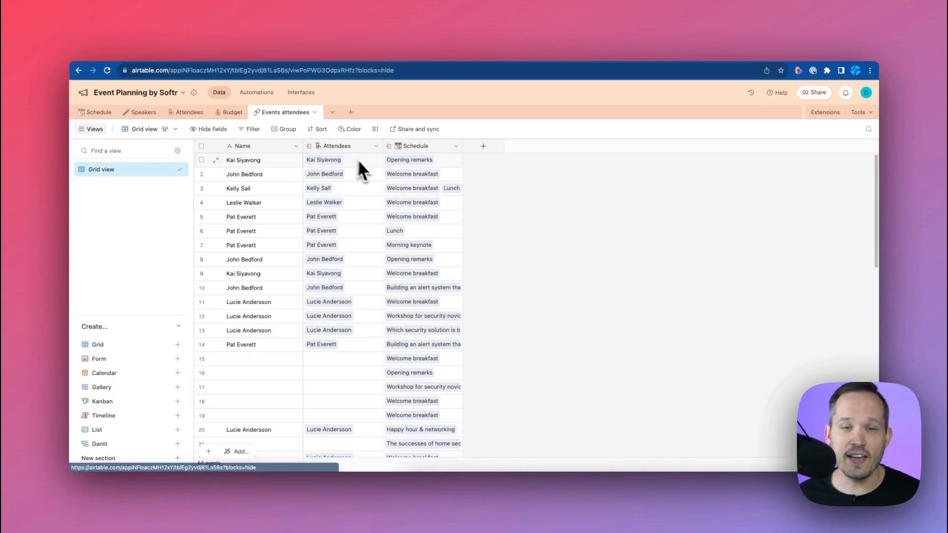
mouse_move(453, 253)
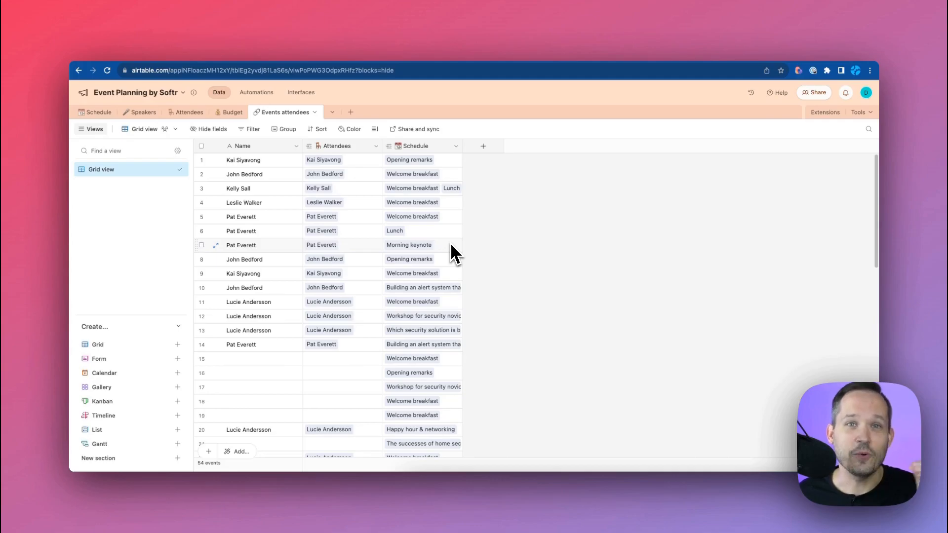
mouse_move(247, 178)
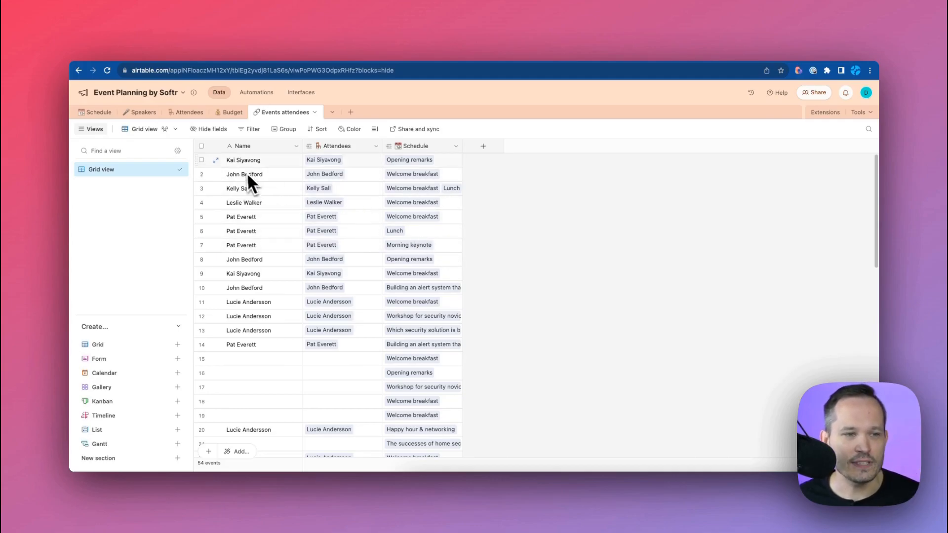
mouse_move(332, 176)
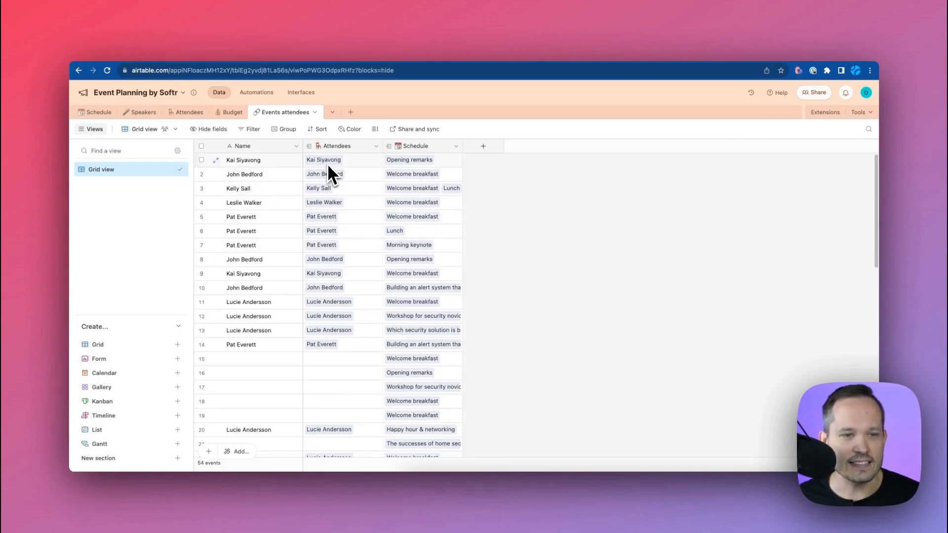
mouse_move(419, 172)
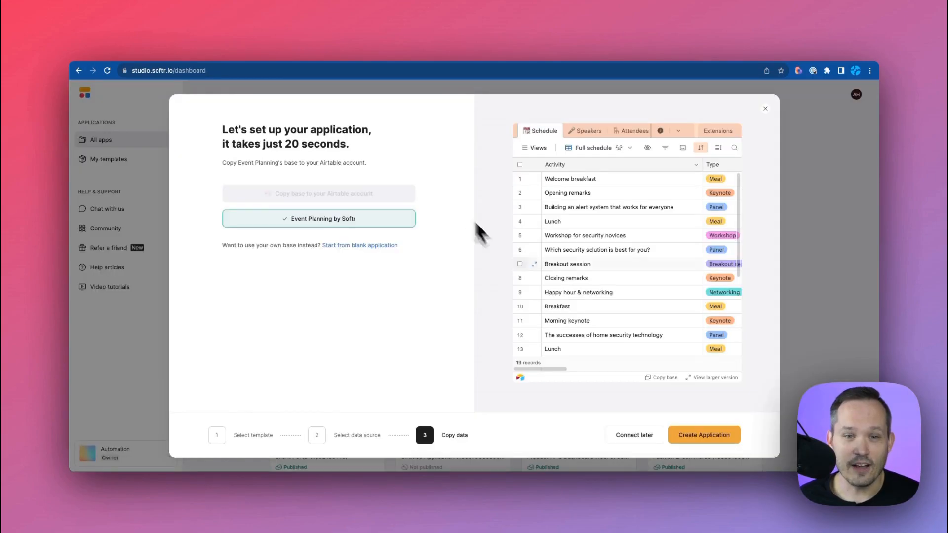
Step: Create the application from the copied Event Planning by Softr base
left_click(703, 434)
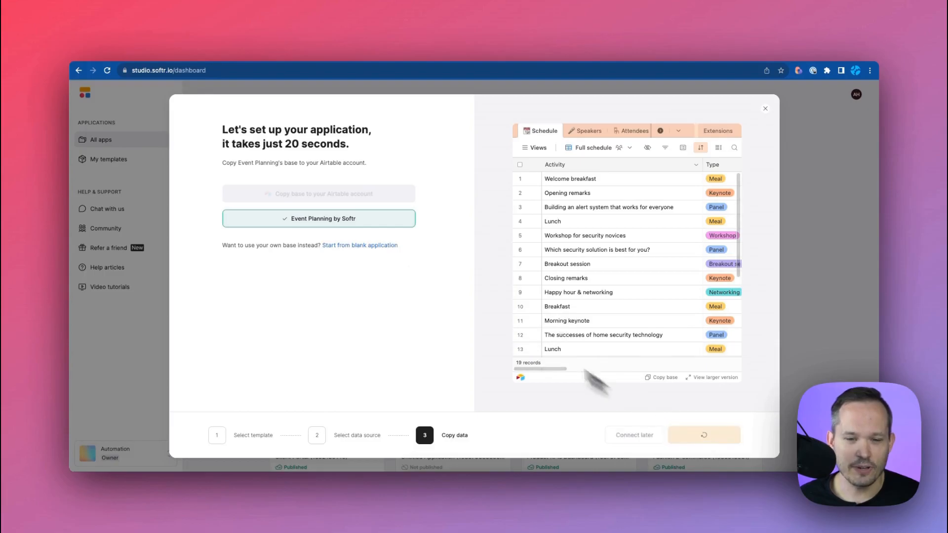
mouse_move(428, 273)
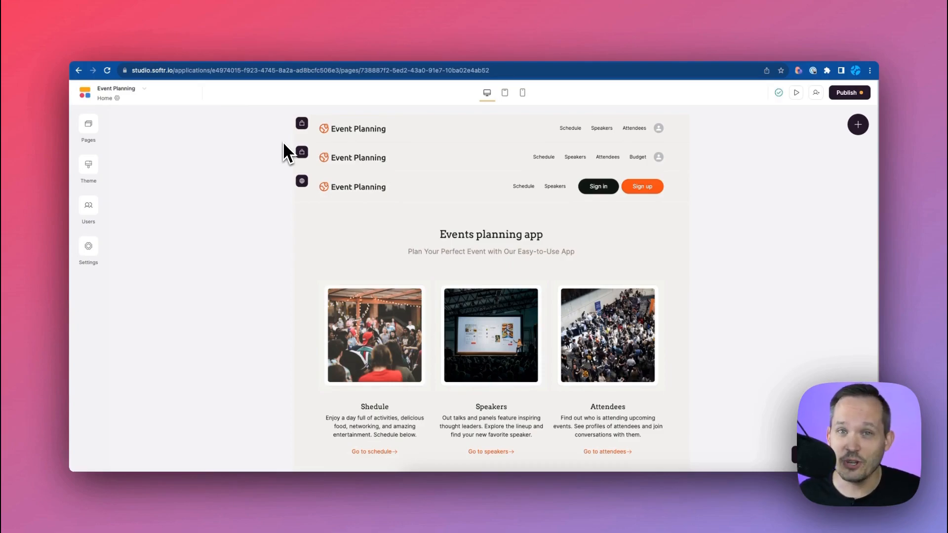
mouse_move(252, 192)
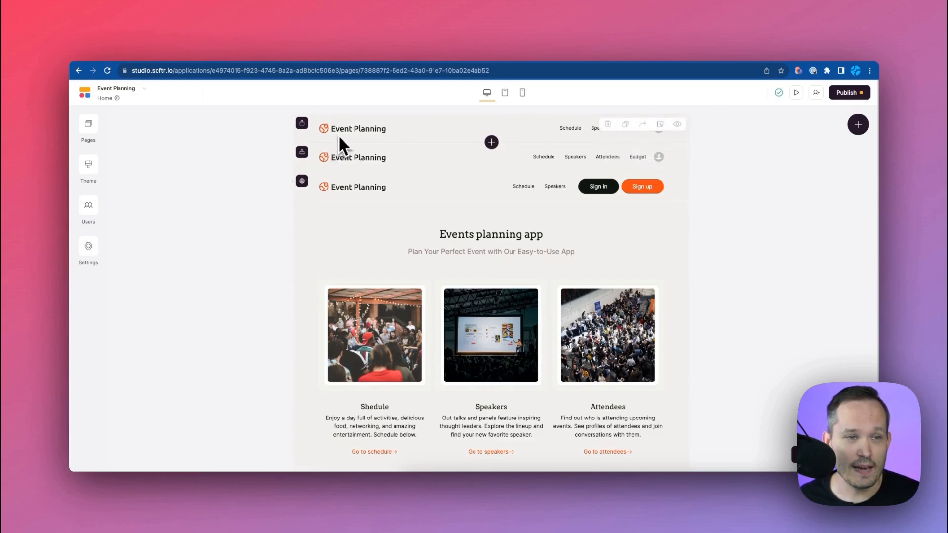
mouse_move(305, 136)
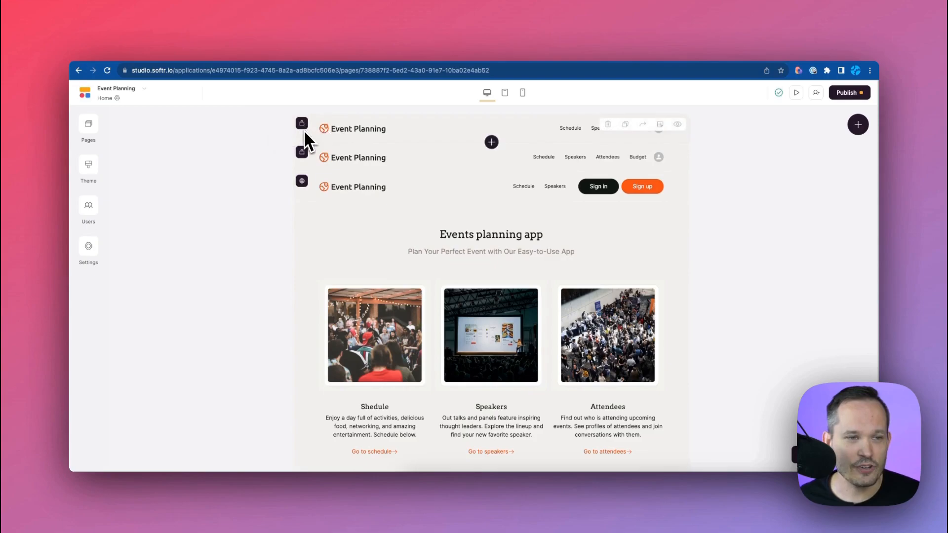
mouse_move(302, 123)
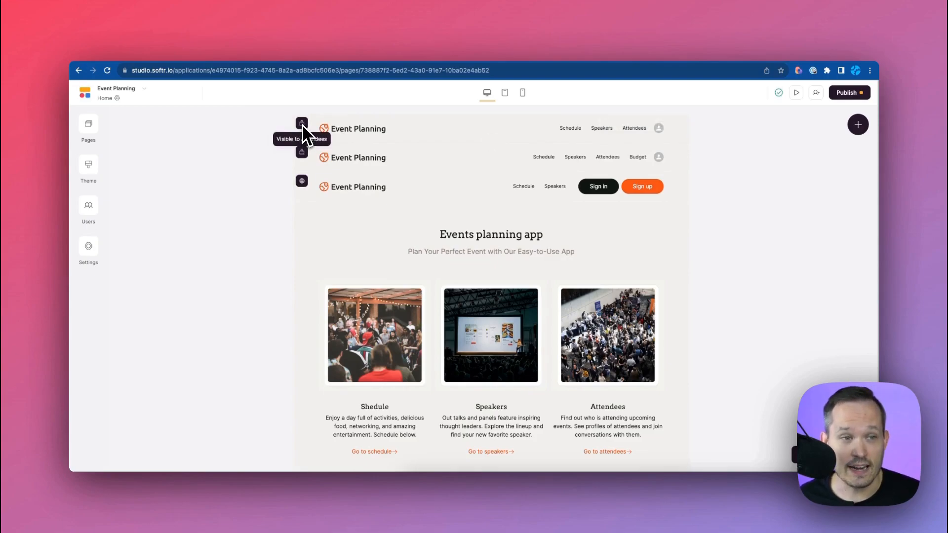
mouse_move(302, 153)
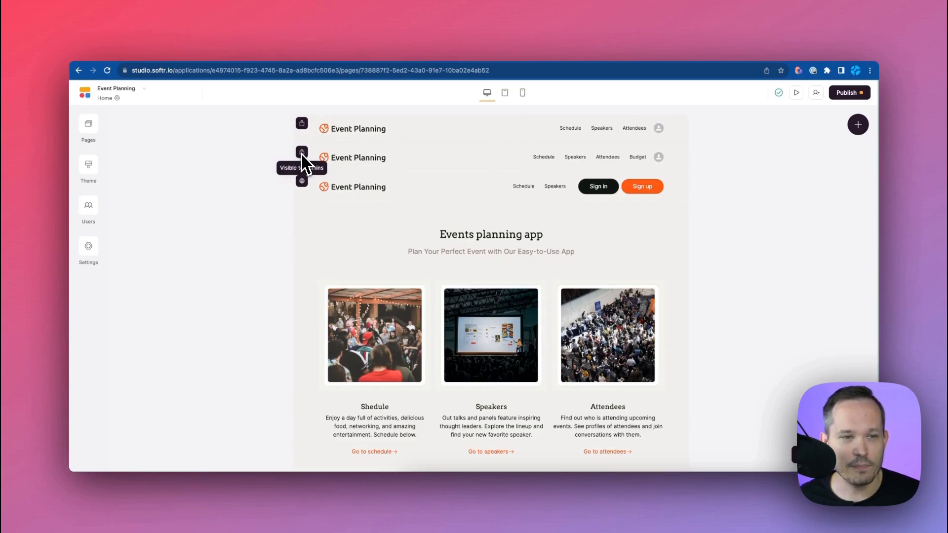
mouse_move(301, 183)
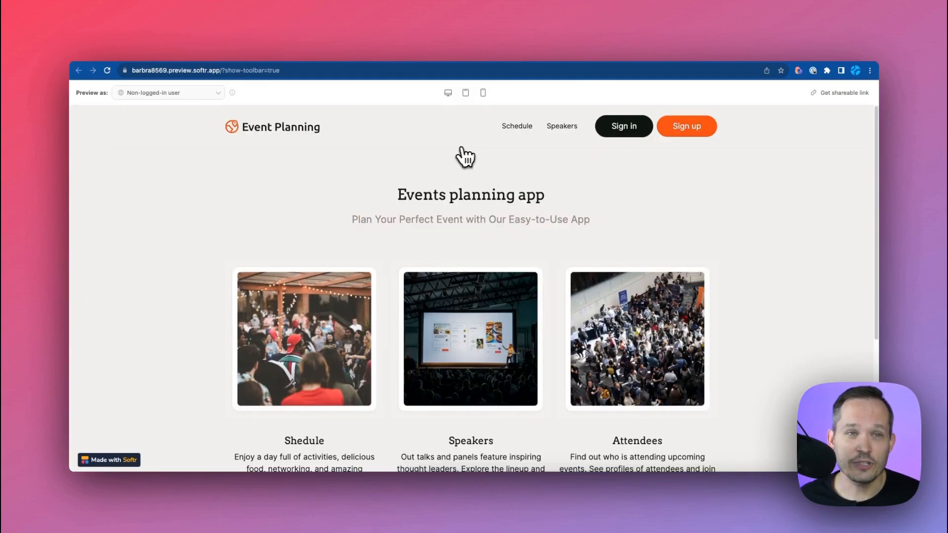
Step: Preview the app as an existing attendee chosen from the Users list
left_click(168, 92)
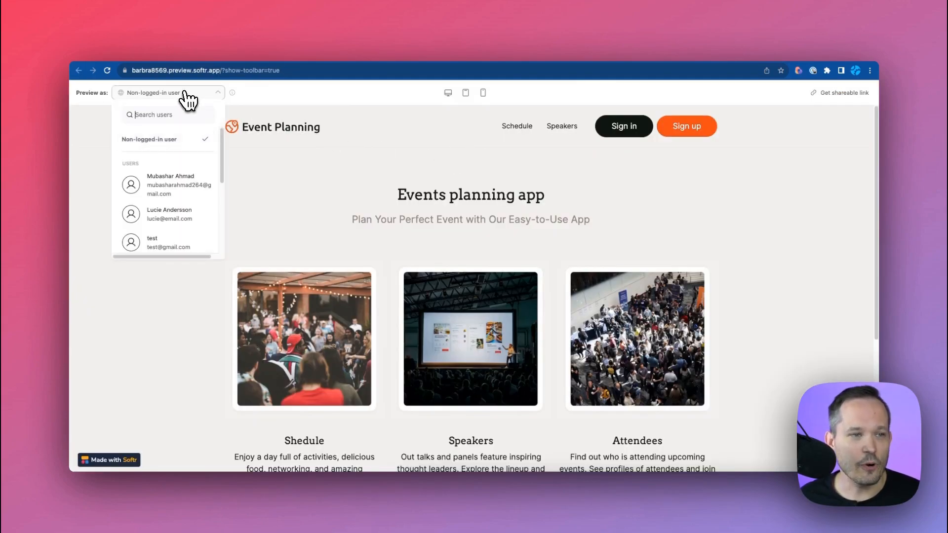
mouse_move(189, 154)
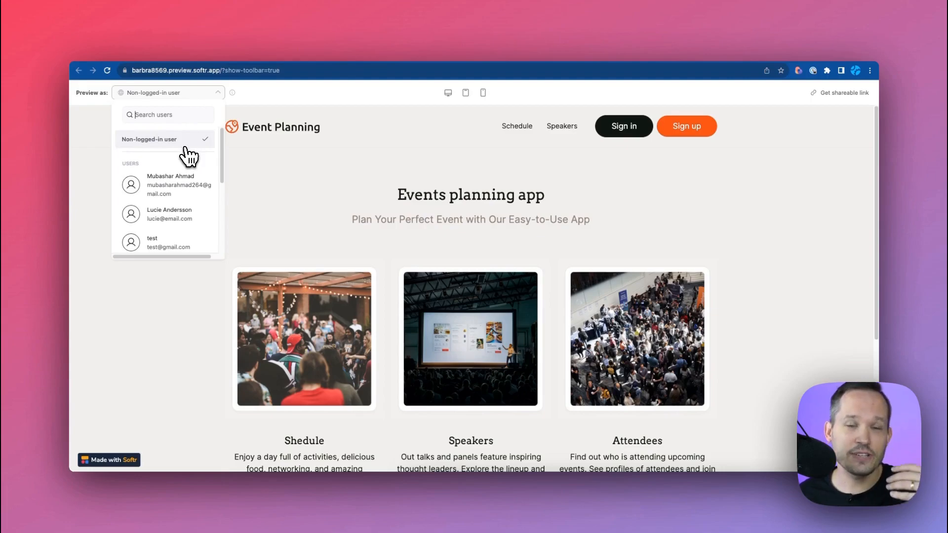
mouse_move(190, 164)
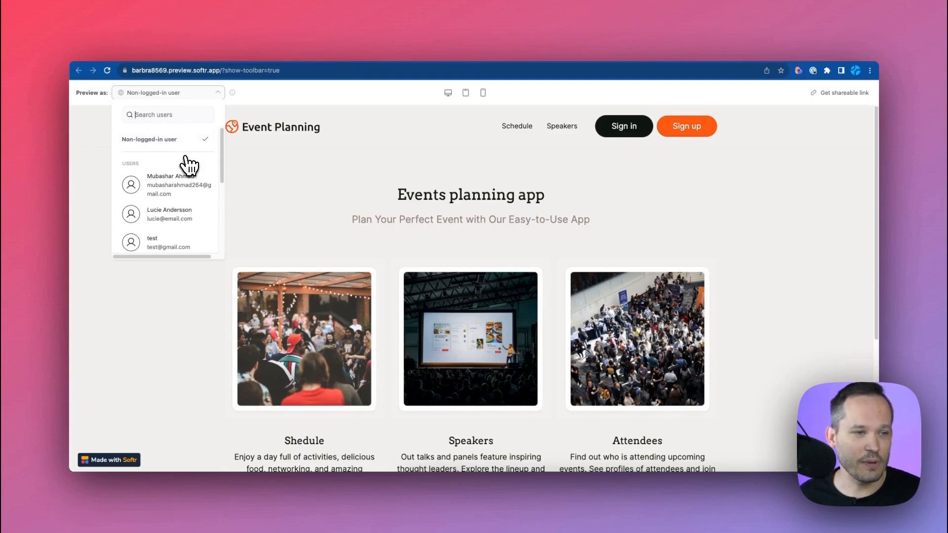
mouse_move(184, 214)
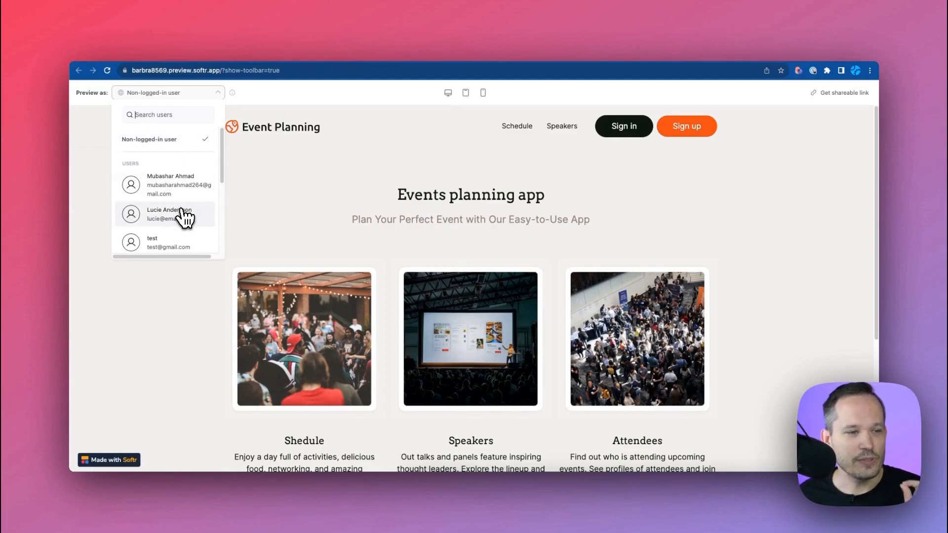
left_click(169, 214)
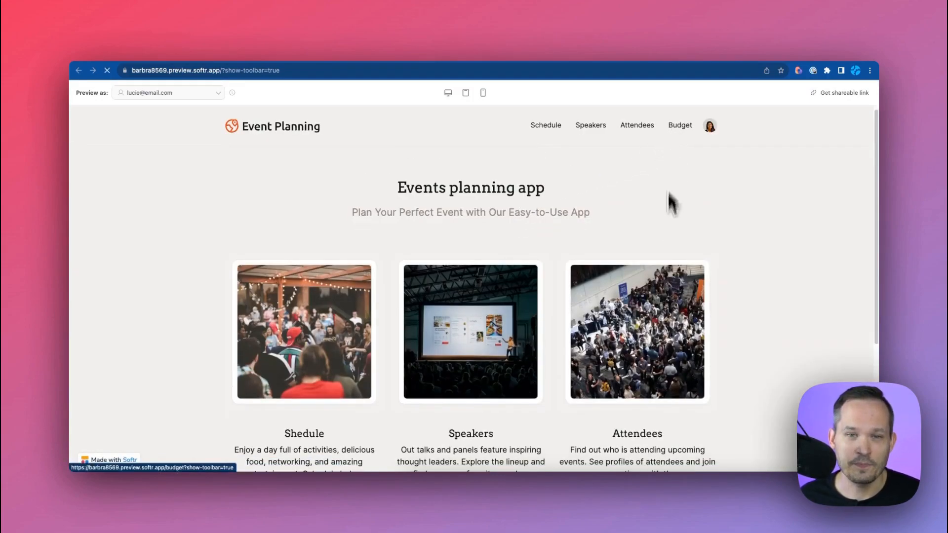
Step: View the Budget page's chart and costs, then the Schedule's Add a session form
left_click(679, 125)
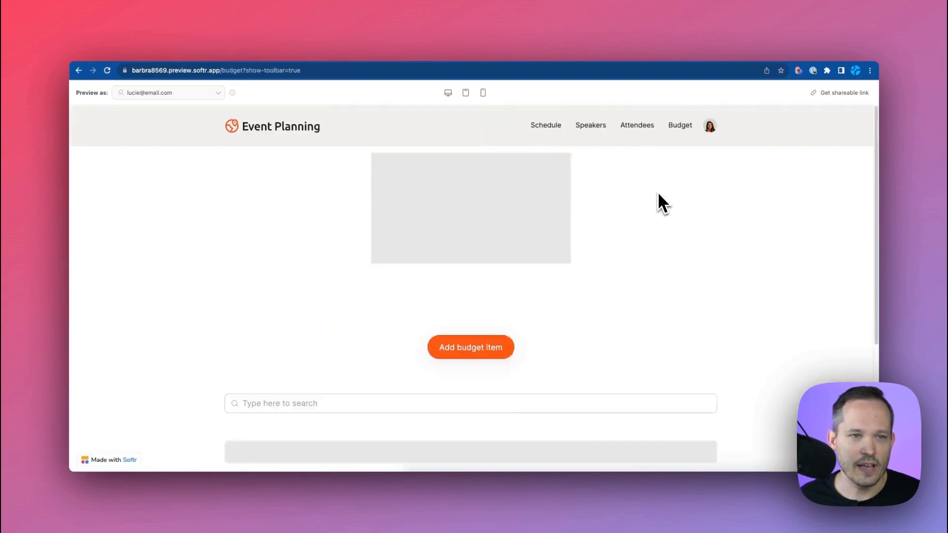
scroll("down", 3)
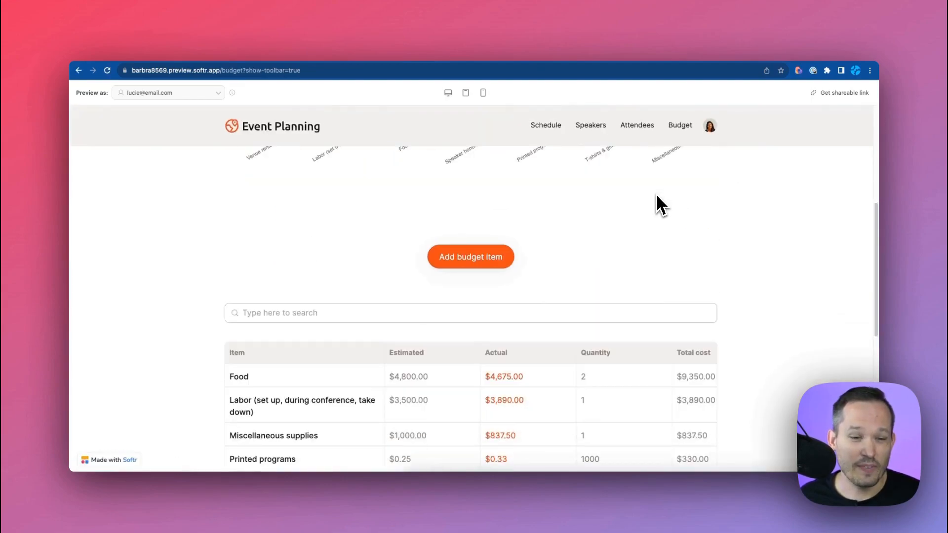
scroll("up", 3)
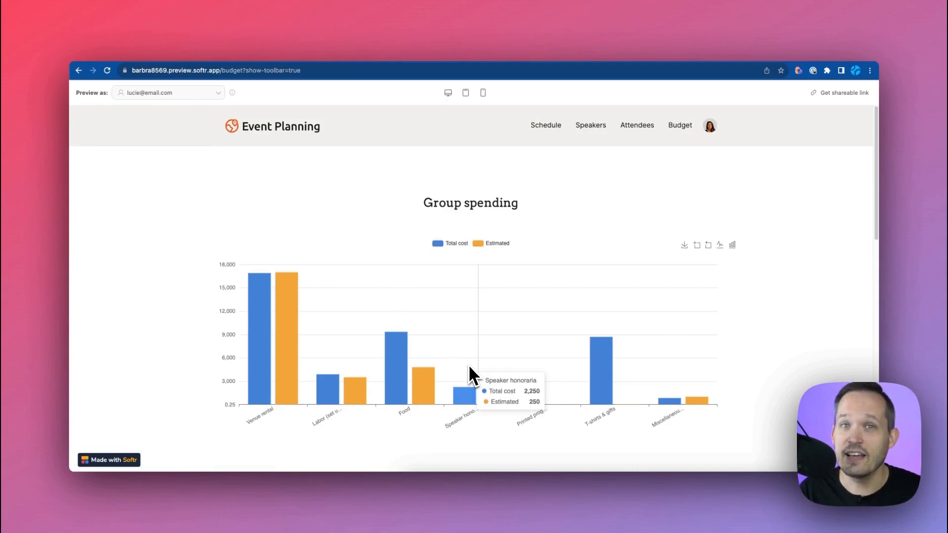
left_click(545, 125)
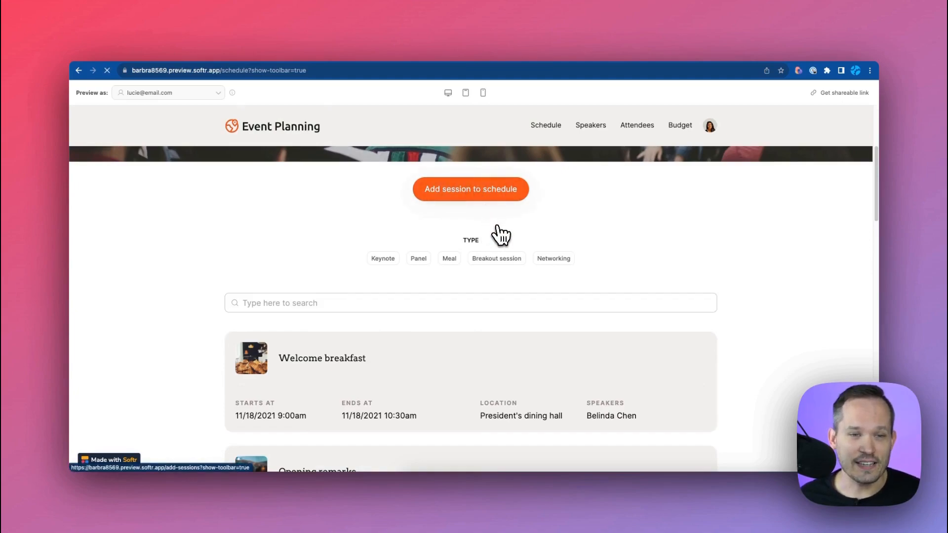
left_click(471, 189)
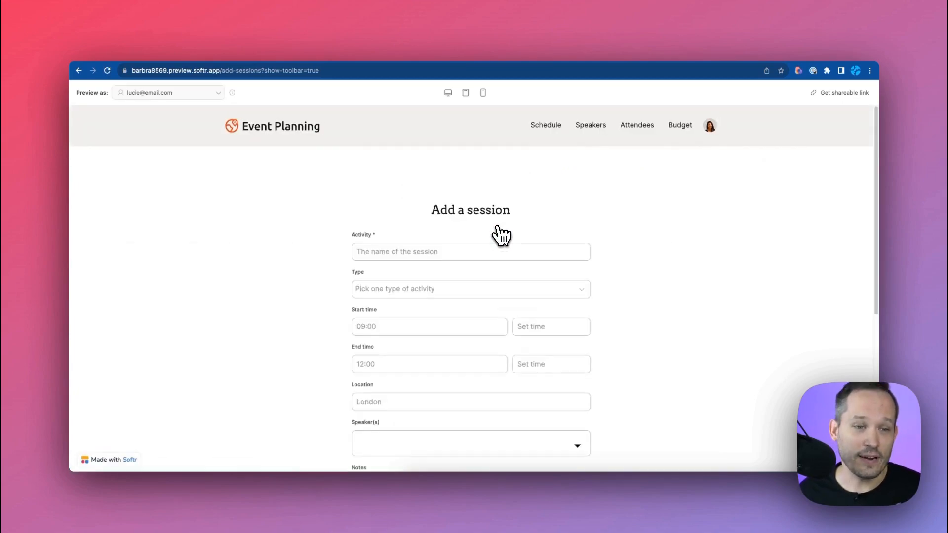
scroll("up", 3)
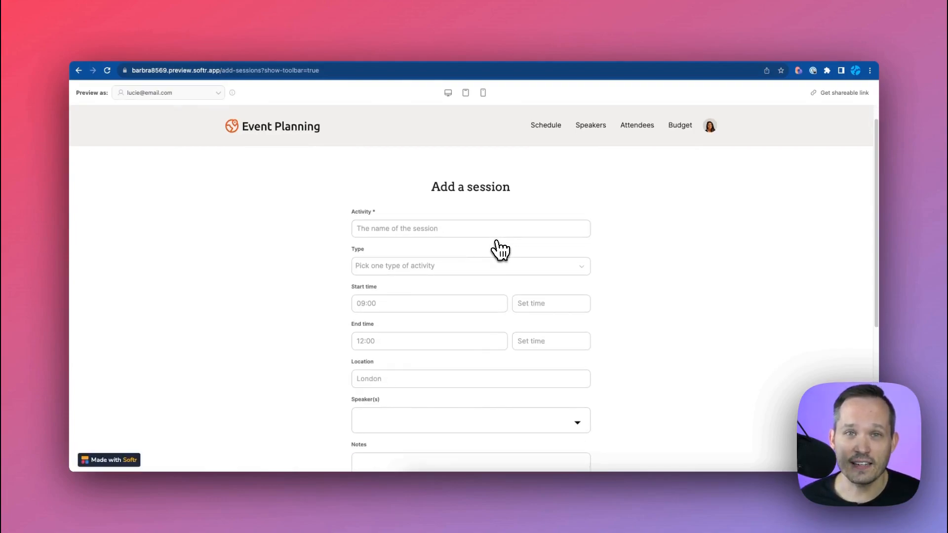
Step: Preview as attendee John, acknowledge the notice, and browse the Schedule sessions
left_click(168, 93)
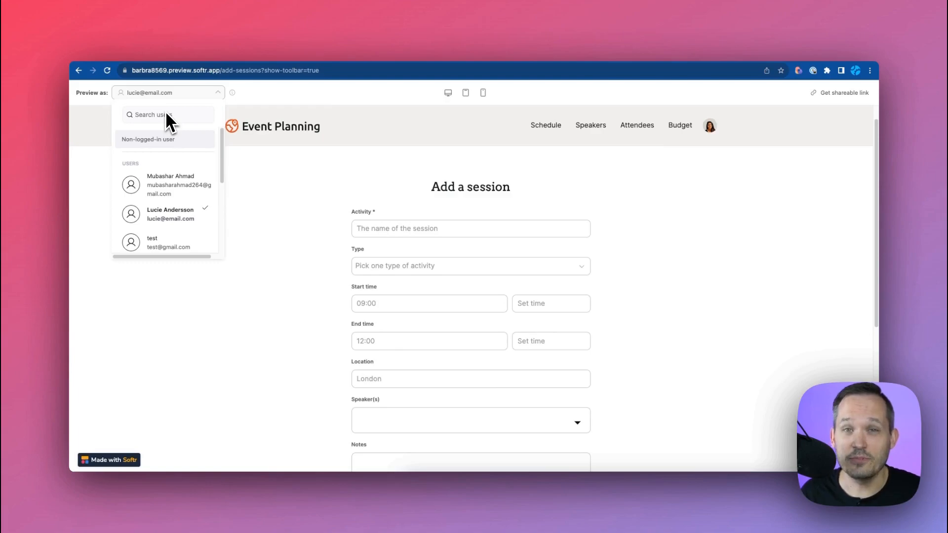
type("John")
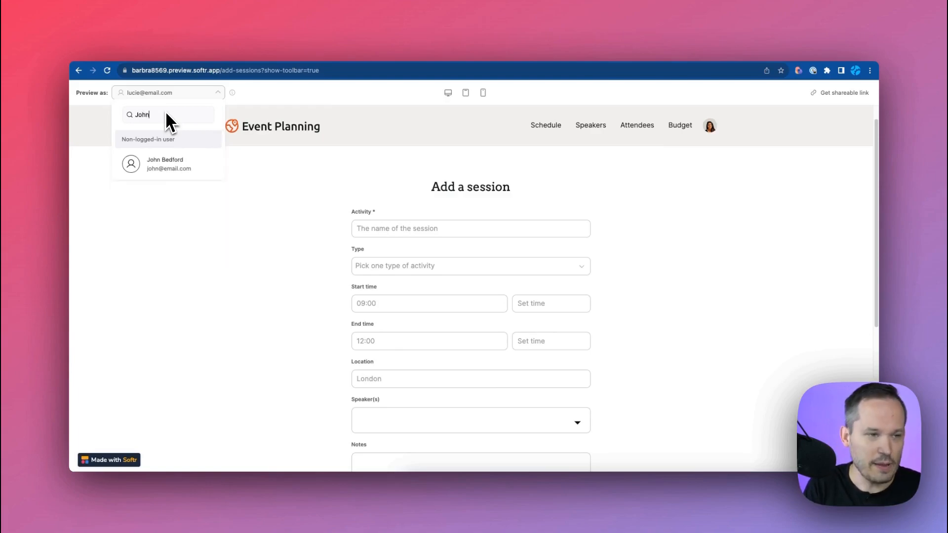
left_click(168, 164)
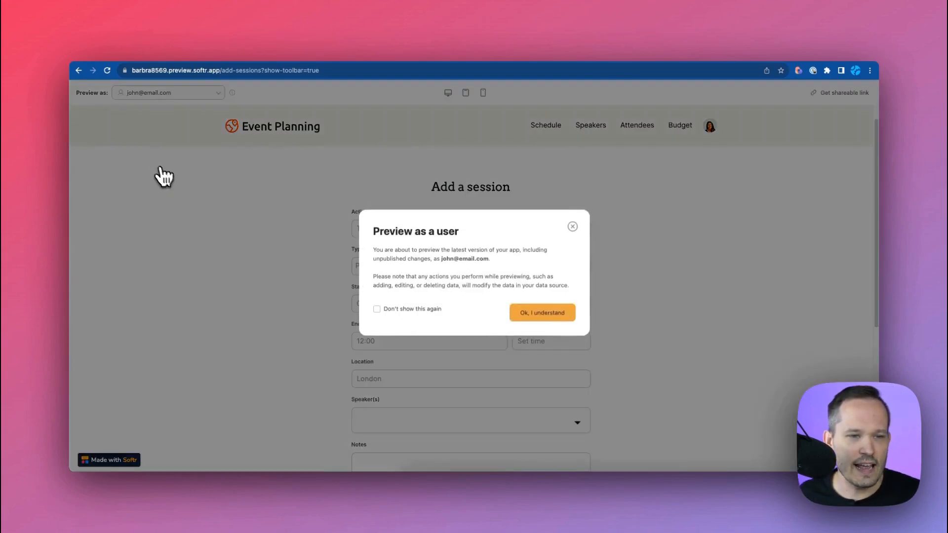
left_click(541, 312)
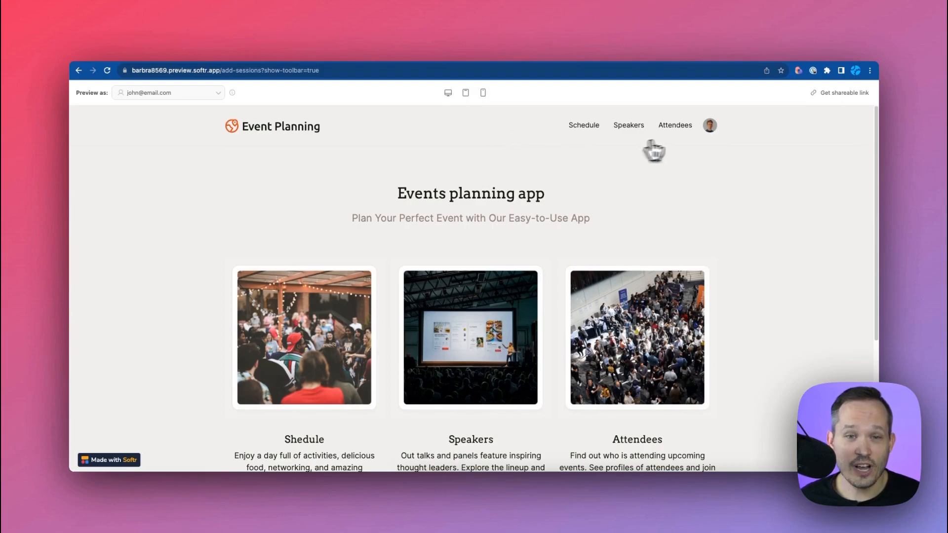
mouse_move(584, 124)
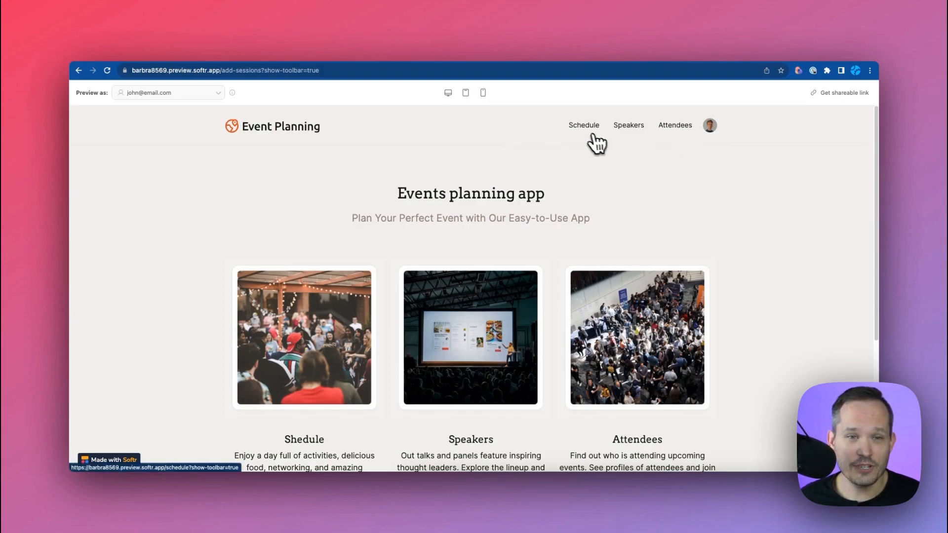
left_click(582, 125)
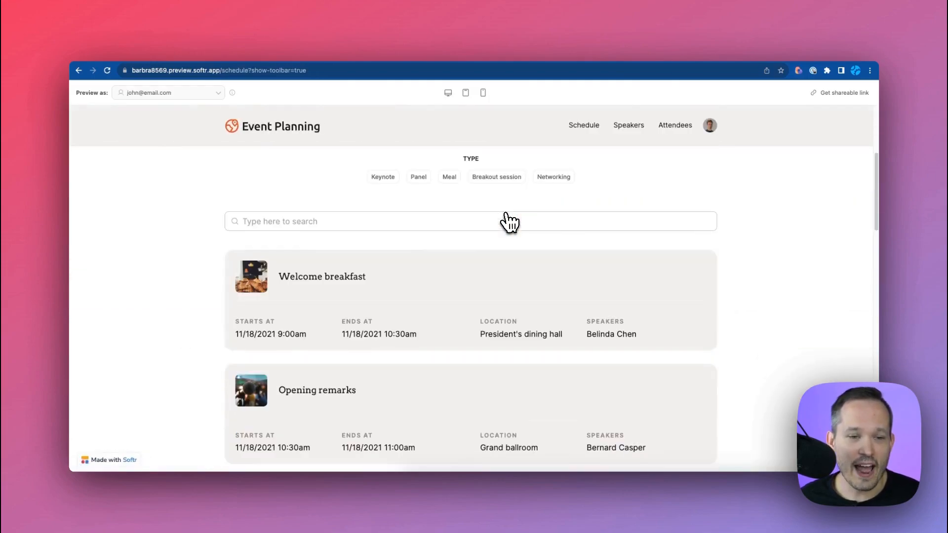
scroll("down", 3)
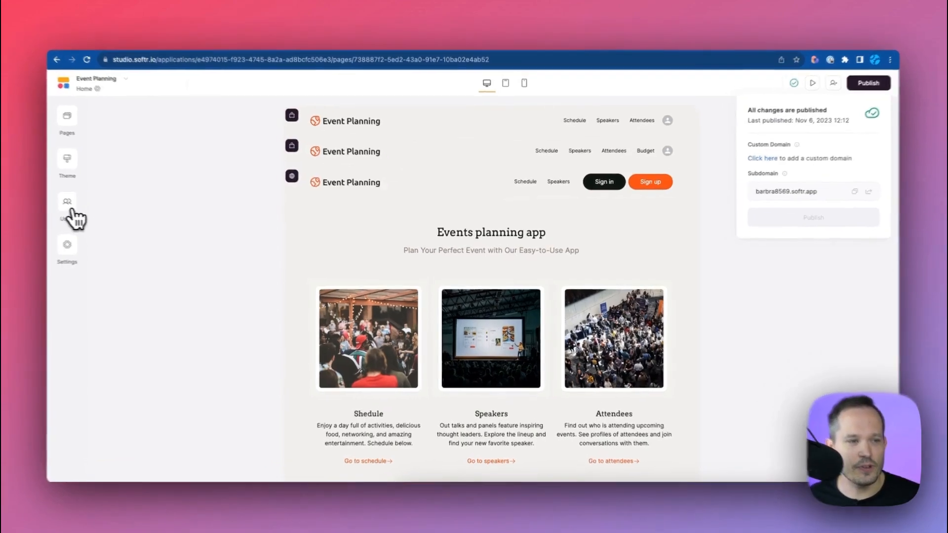
Step: Review the Attendees group's Type is Attendee condition and a user's group assignment
left_click(67, 201)
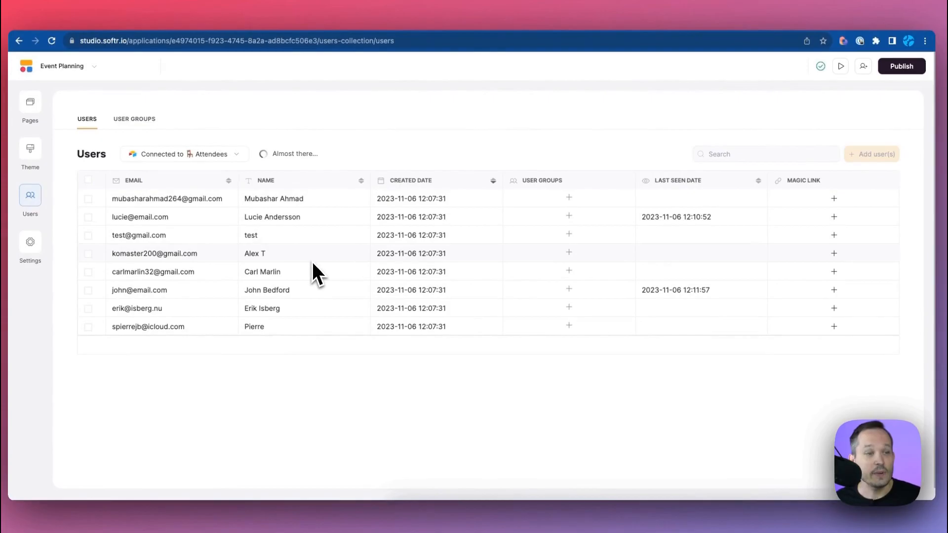
mouse_move(302, 251)
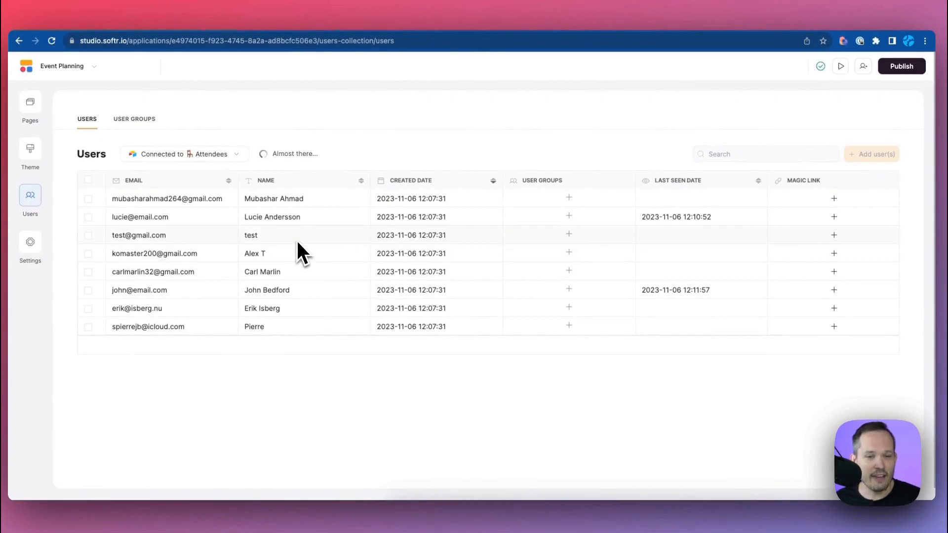
left_click(134, 119)
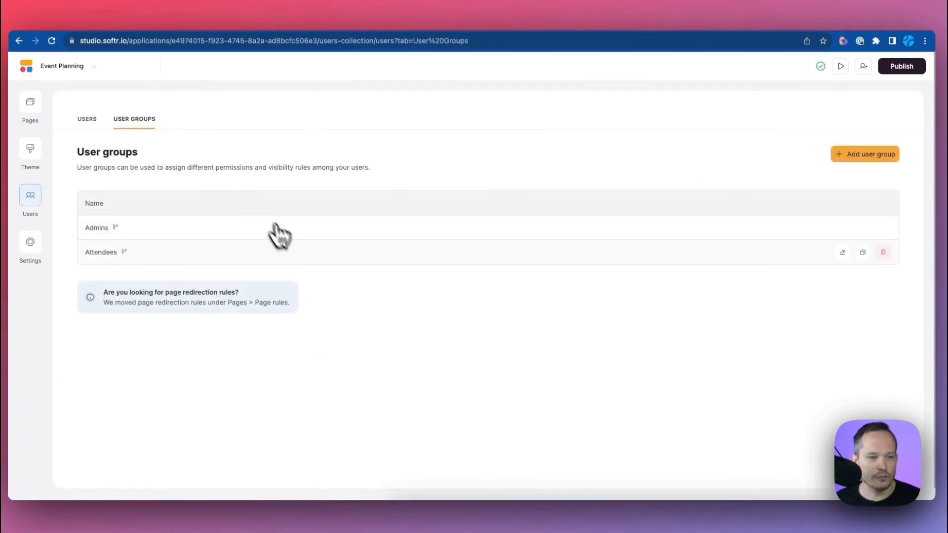
mouse_move(160, 266)
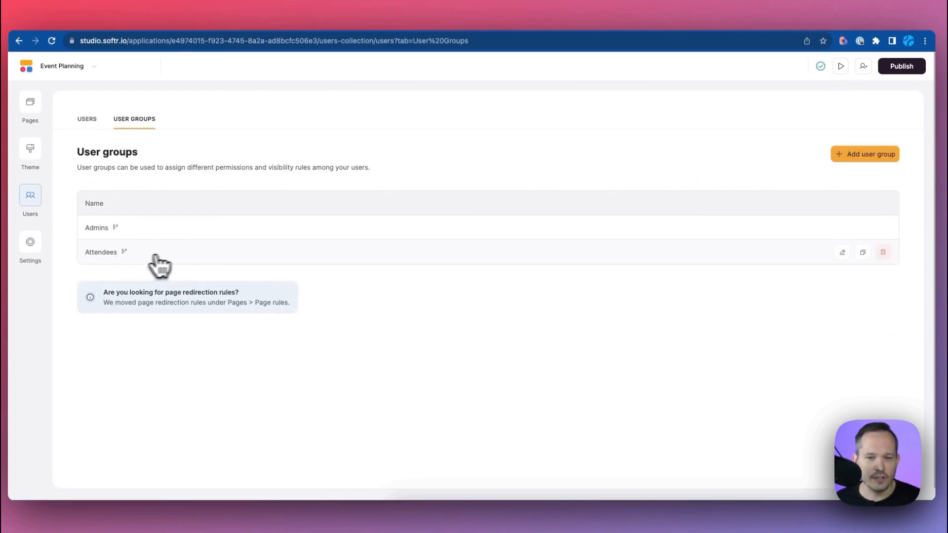
left_click(842, 252)
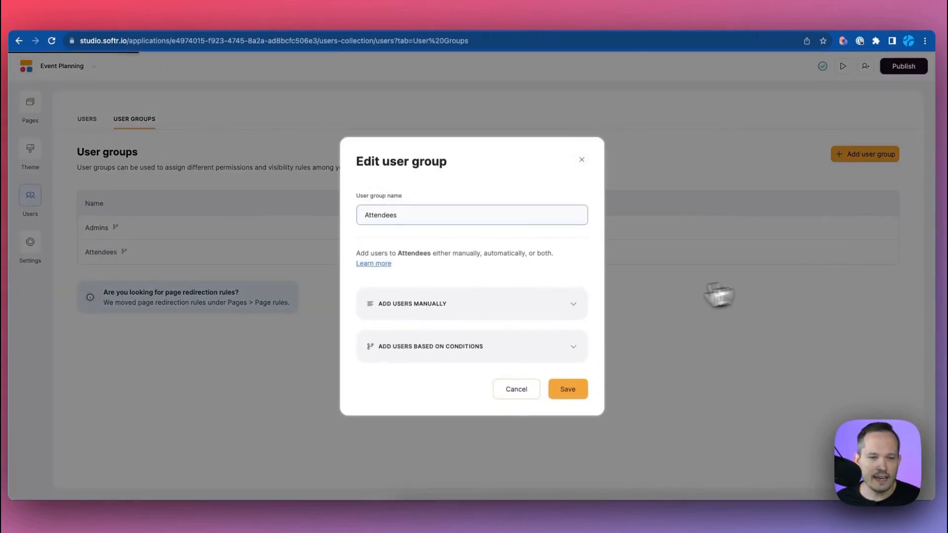
left_click(471, 346)
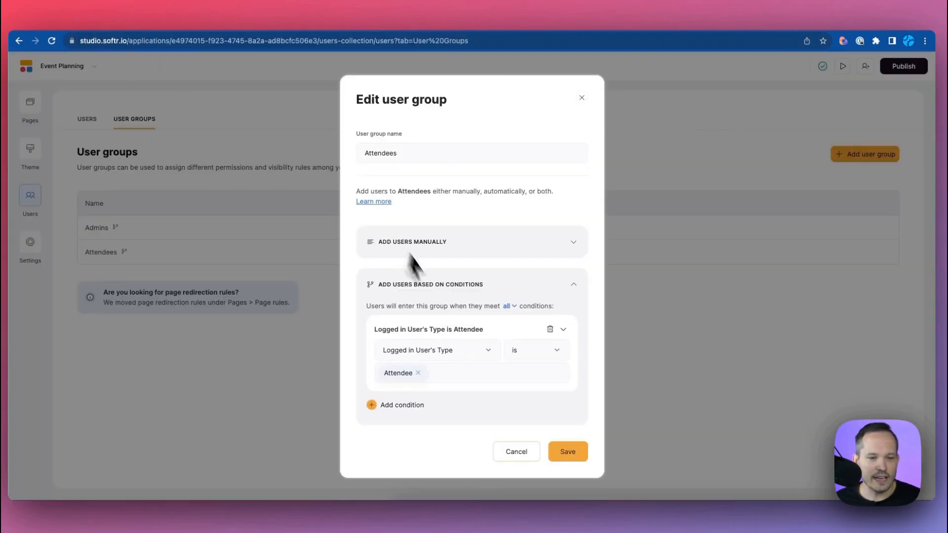
mouse_move(473, 366)
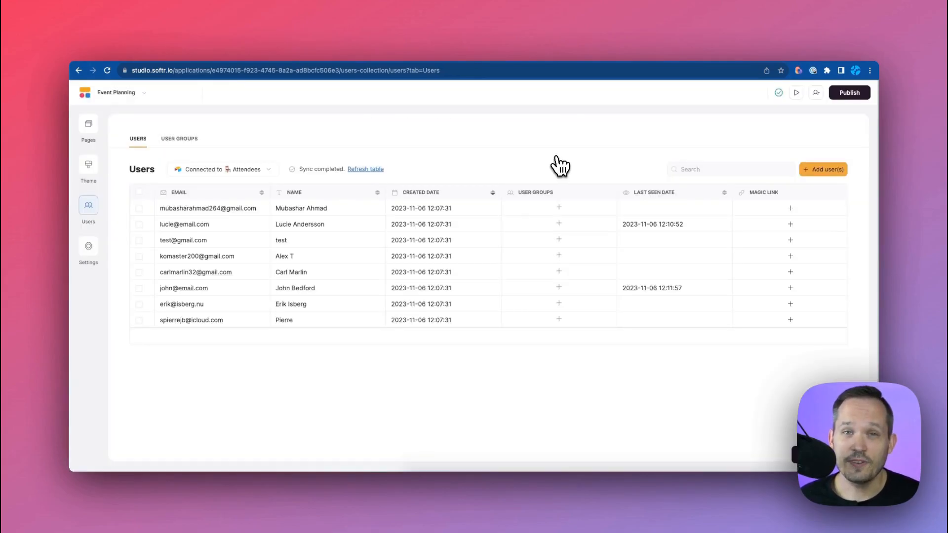
mouse_move(558, 216)
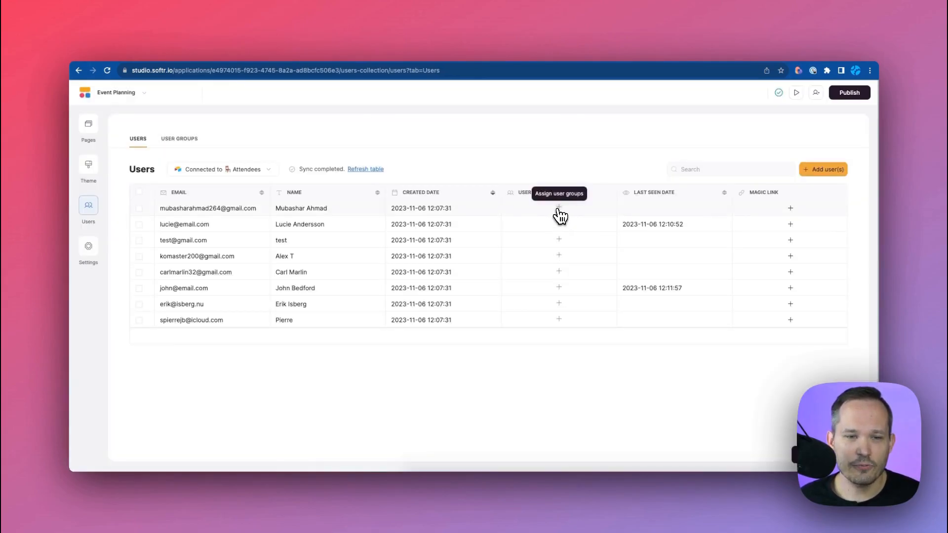
left_click(557, 208)
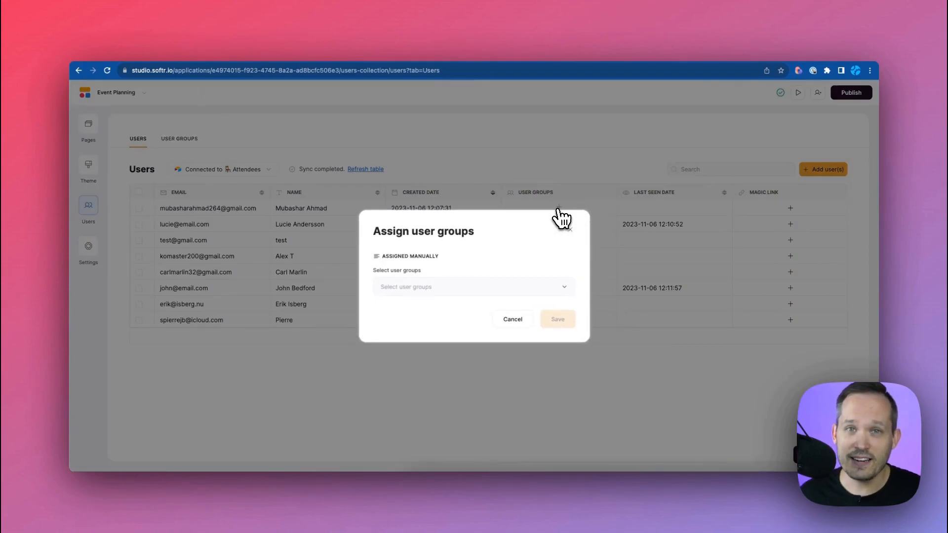
mouse_move(561, 218)
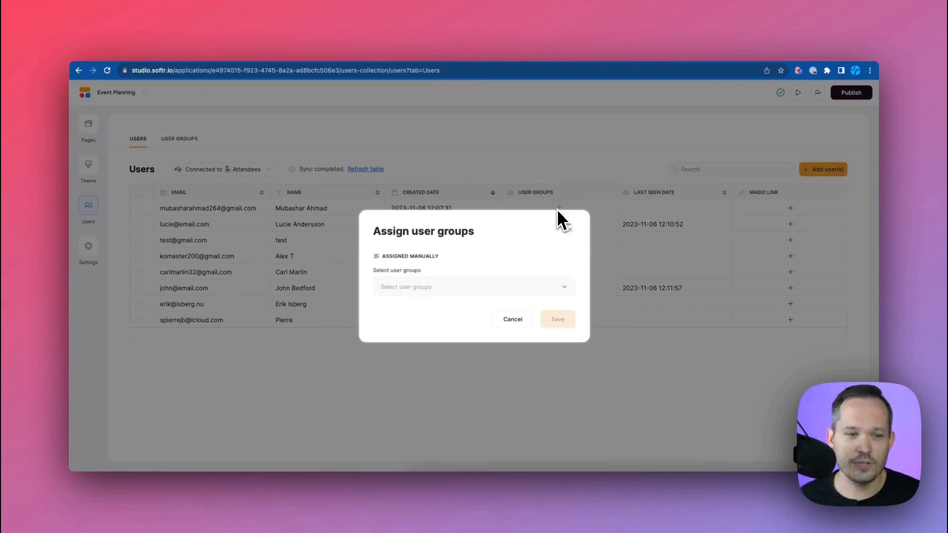
left_click(471, 286)
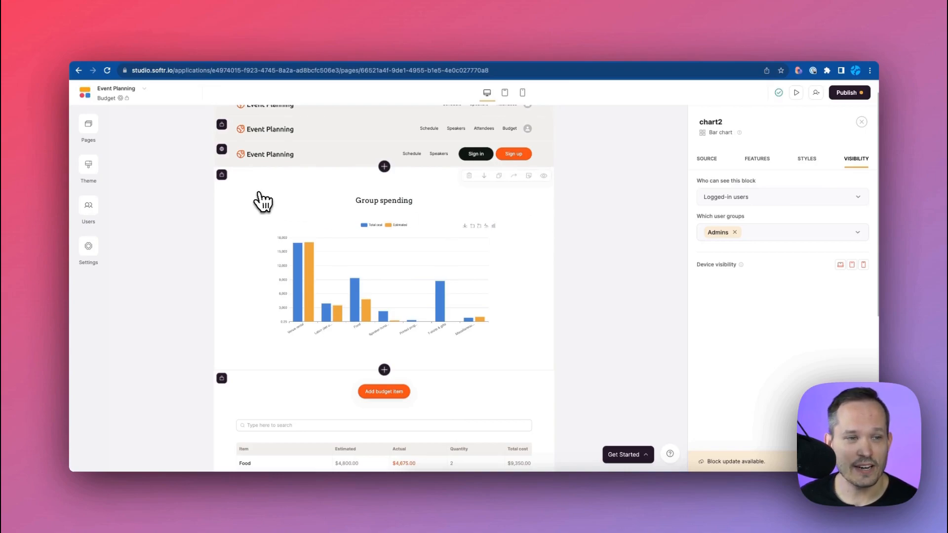
mouse_move(407, 283)
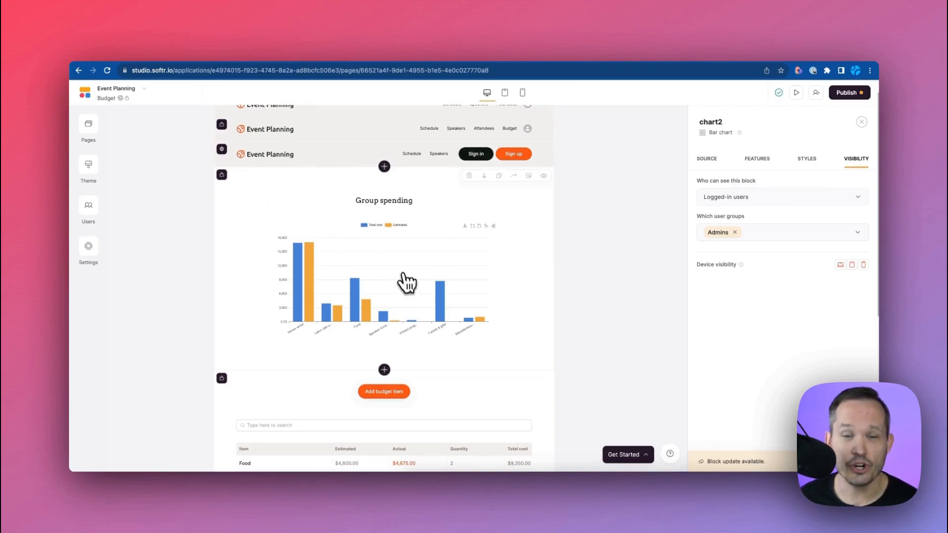
mouse_move(396, 275)
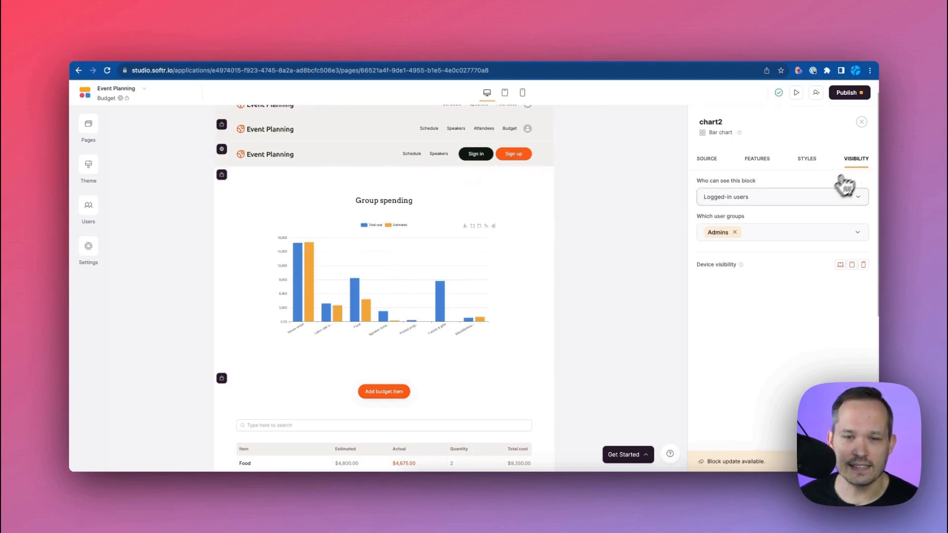
mouse_move(749, 205)
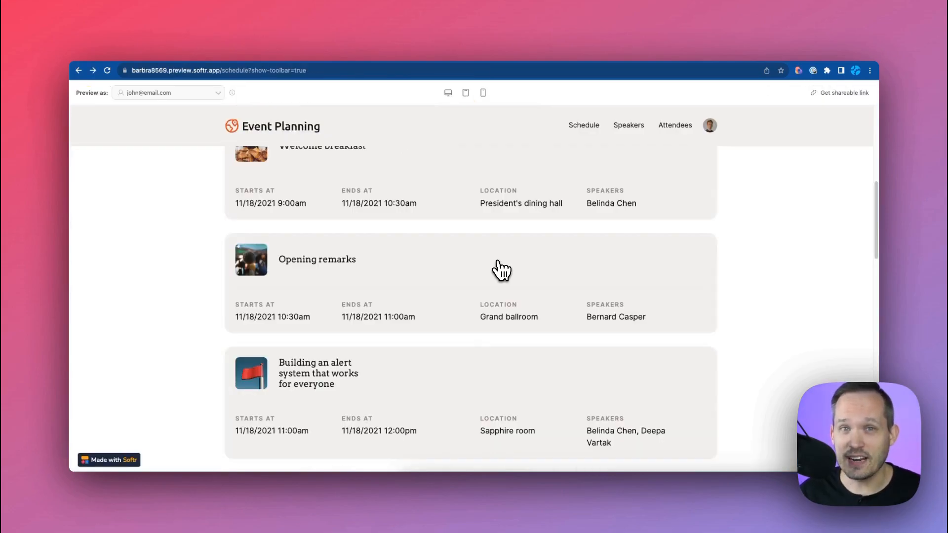
mouse_move(484, 266)
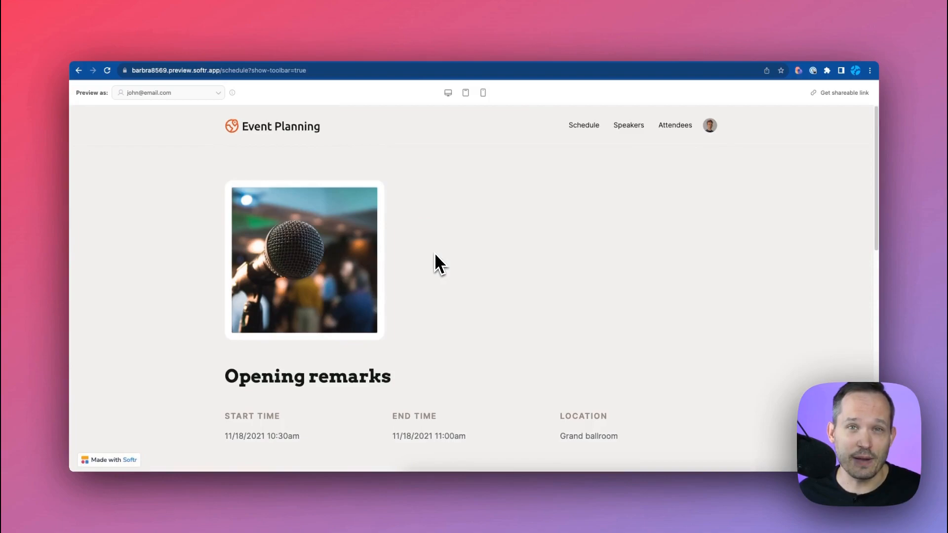
scroll("down", 3)
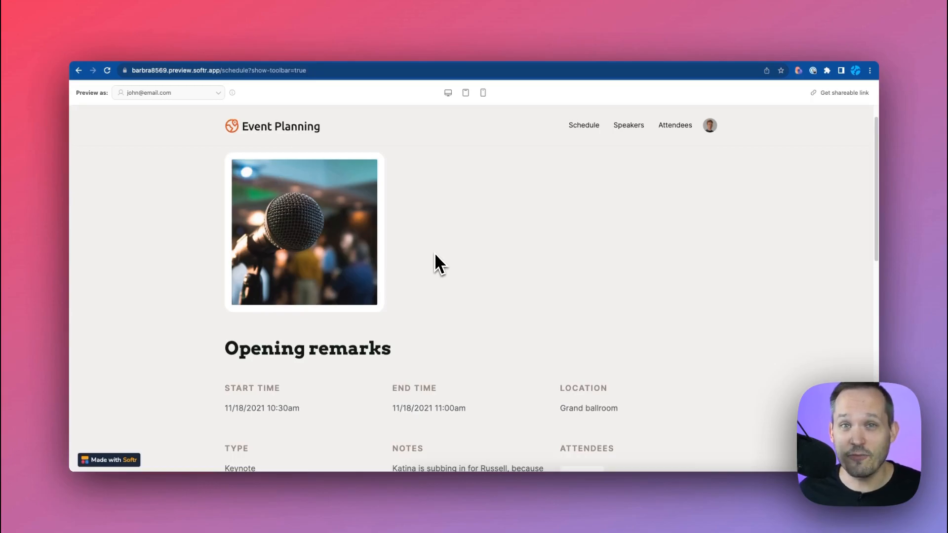
scroll("down", 3)
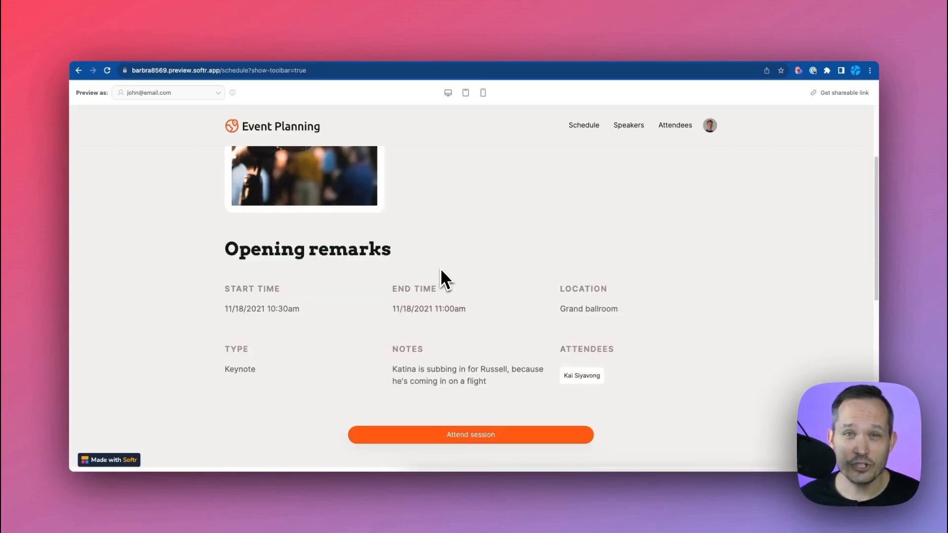
scroll("down", 3)
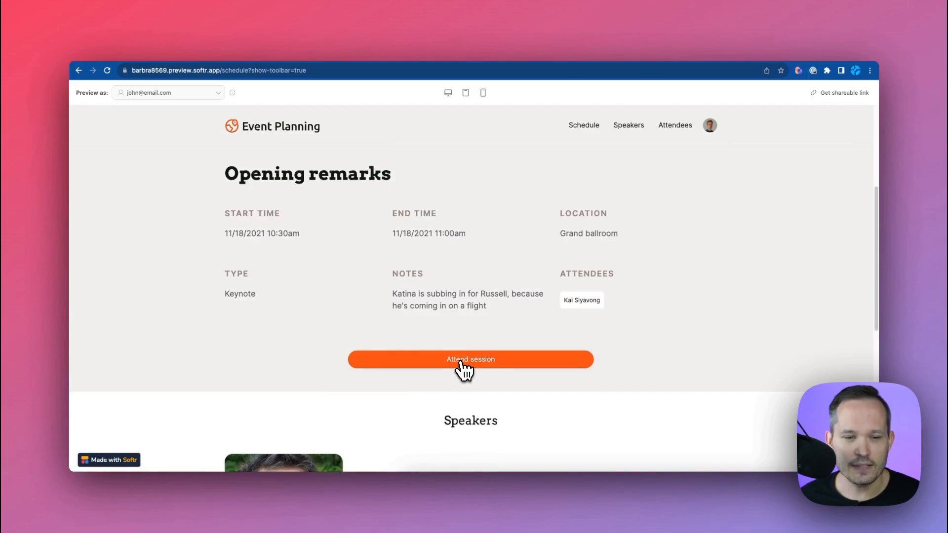
left_click(471, 359)
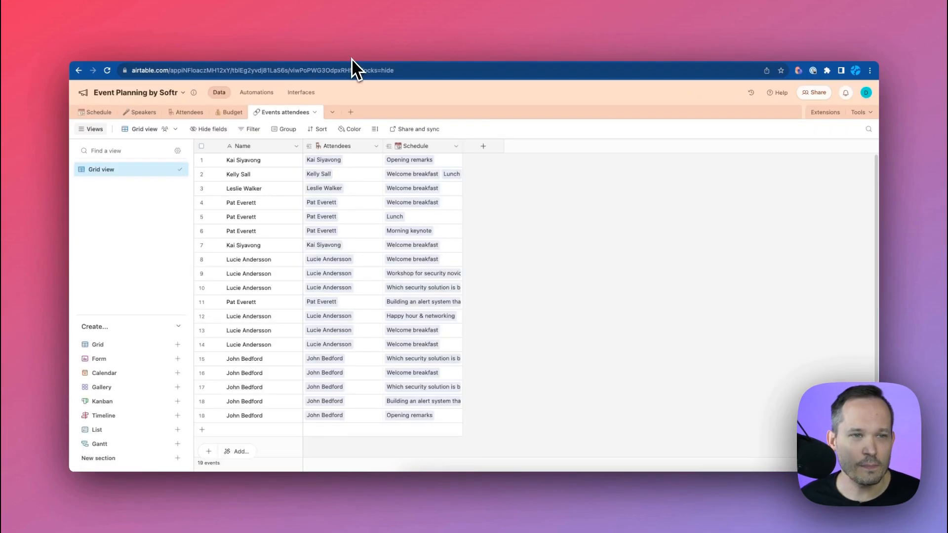
mouse_move(297, 124)
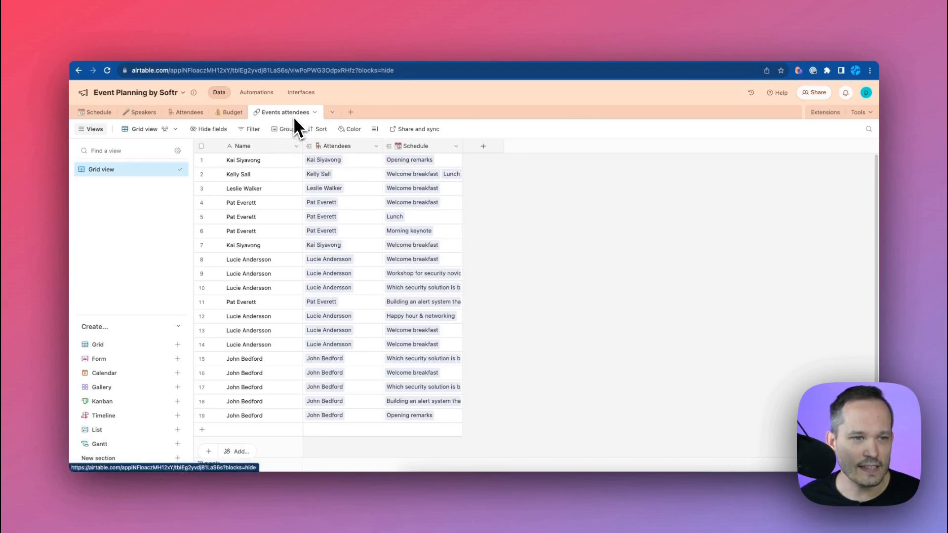
mouse_move(258, 436)
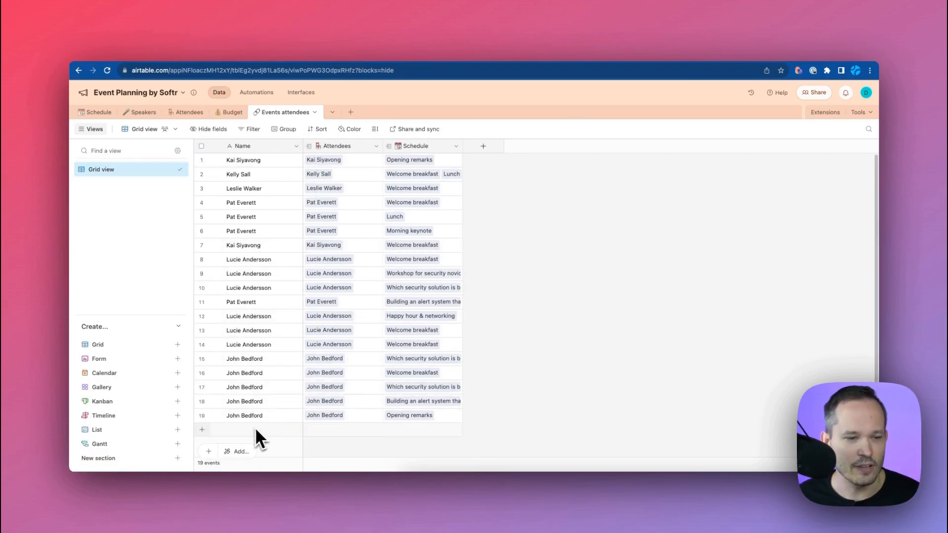
mouse_move(409, 415)
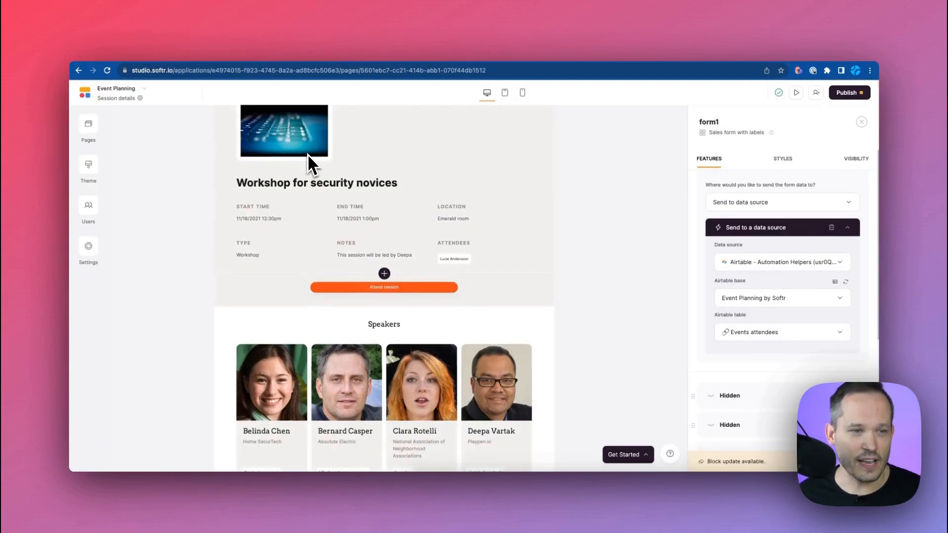
Step: Scroll through the Session details form block's settings to review its data source
scroll("down", 3)
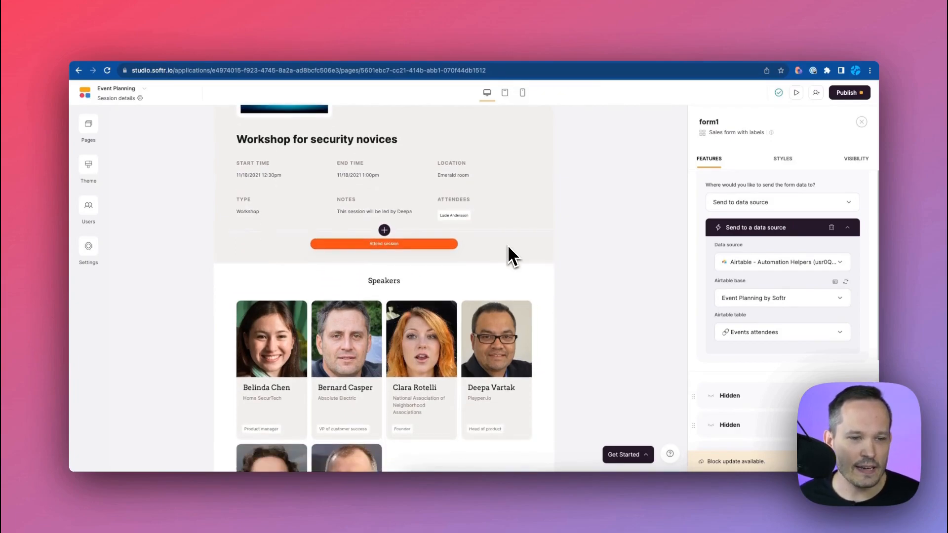
scroll("down", 3)
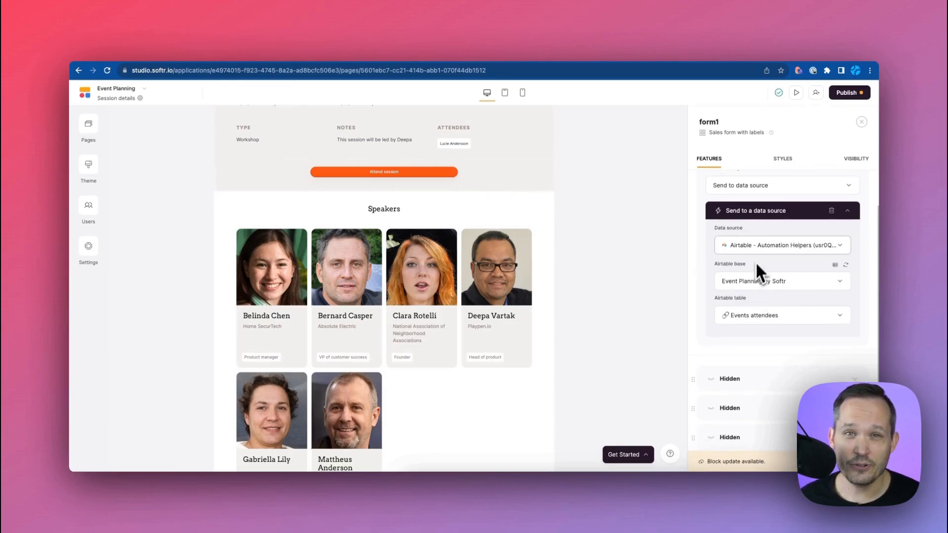
mouse_move(787, 277)
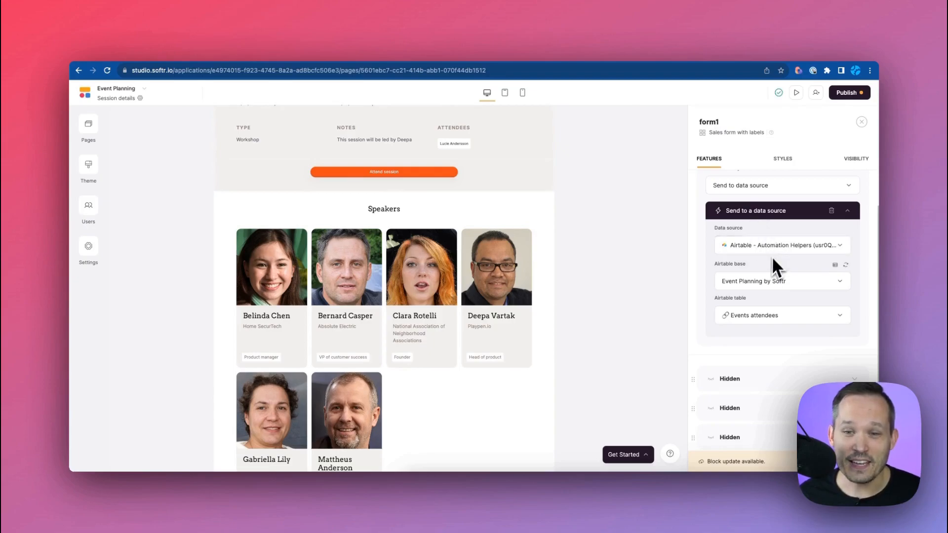
scroll("up", 3)
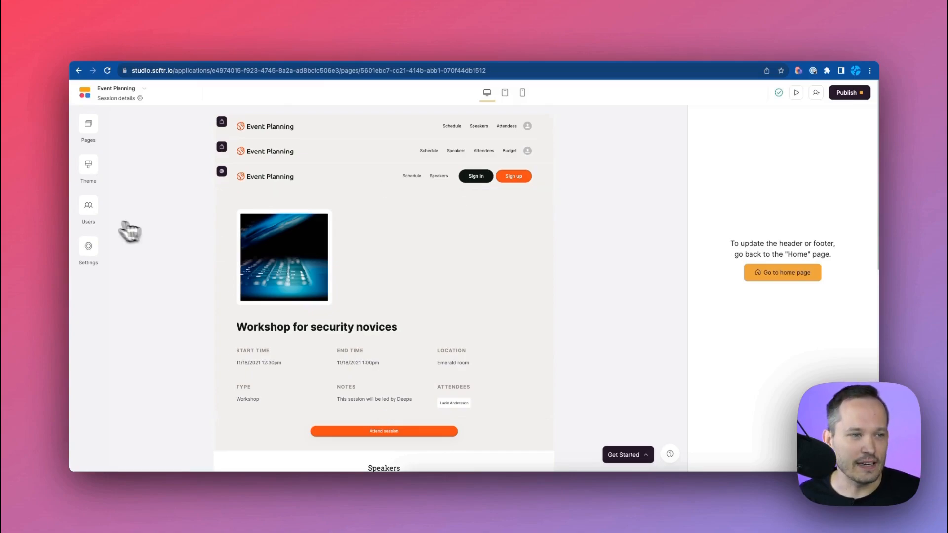
Step: Look through the app's theme settings and close them
left_click(88, 169)
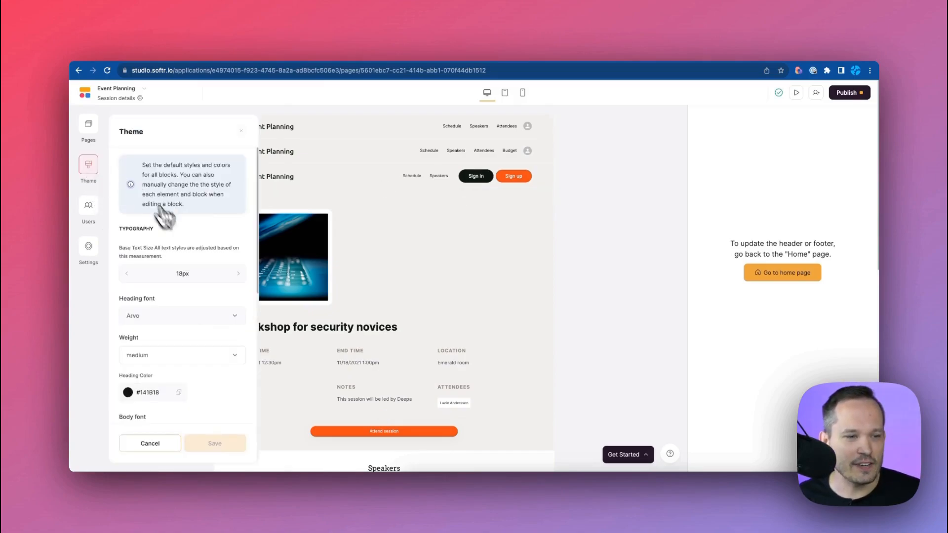
scroll("down", 3)
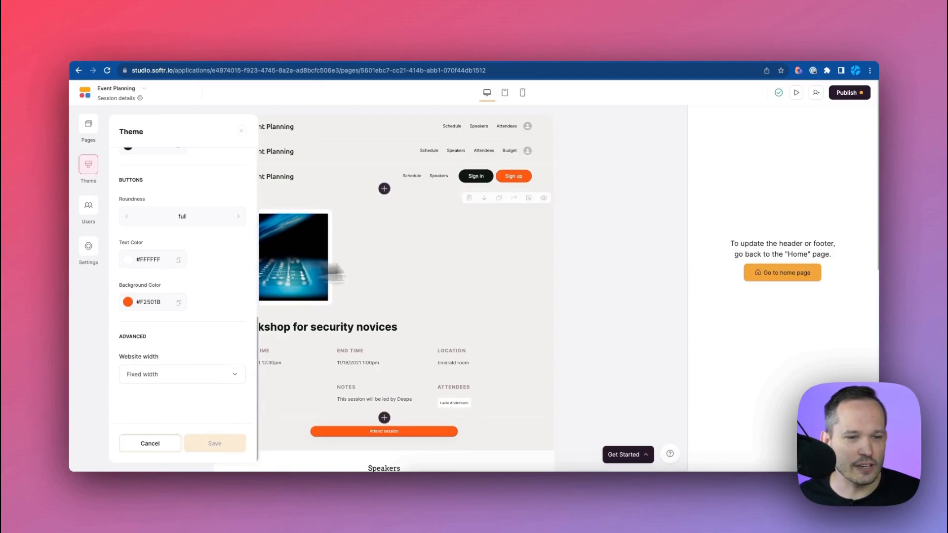
left_click(149, 443)
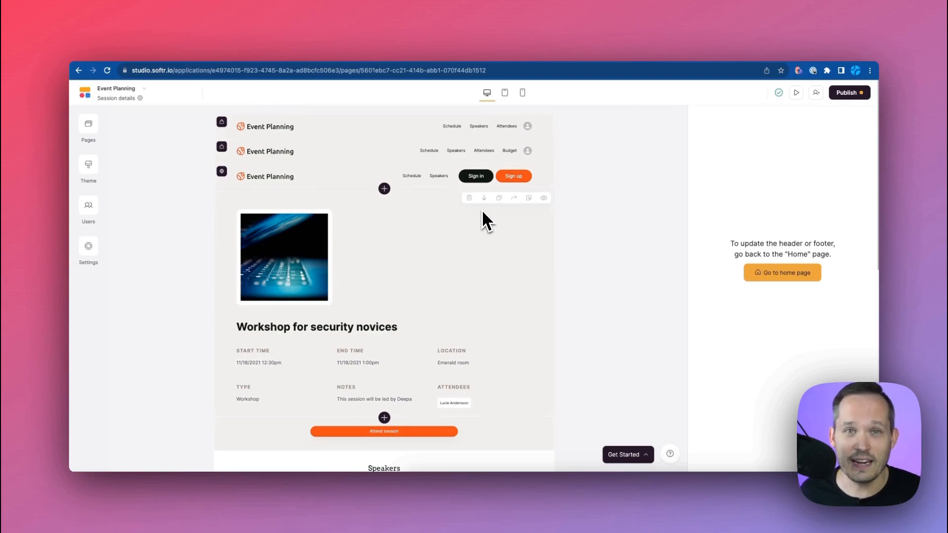
Step: Browse the page list, then preview the app as a logged-in attendee
left_click(88, 123)
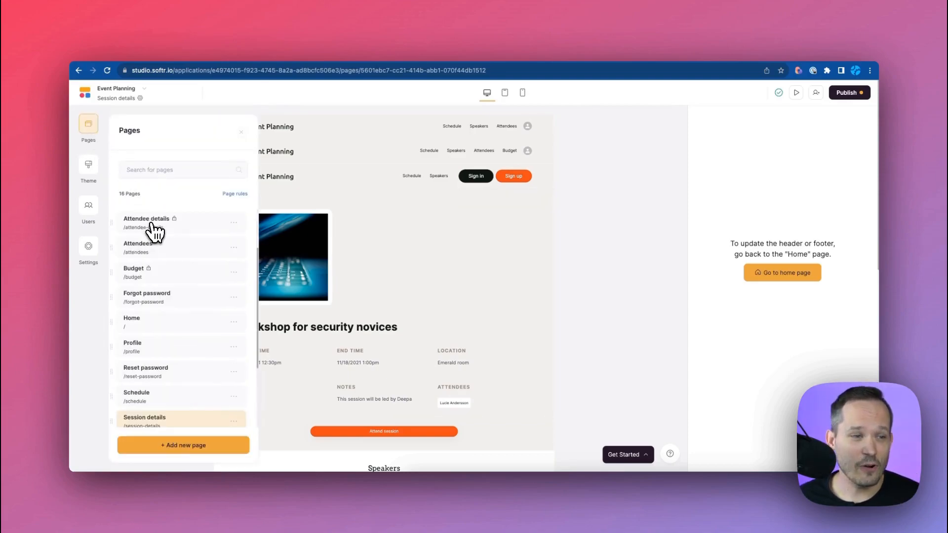
scroll("down", 3)
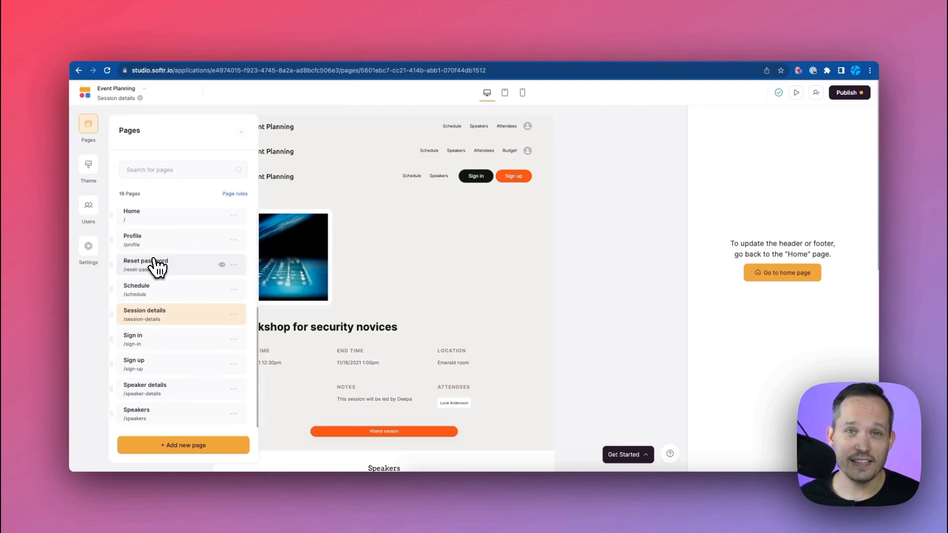
mouse_move(158, 268)
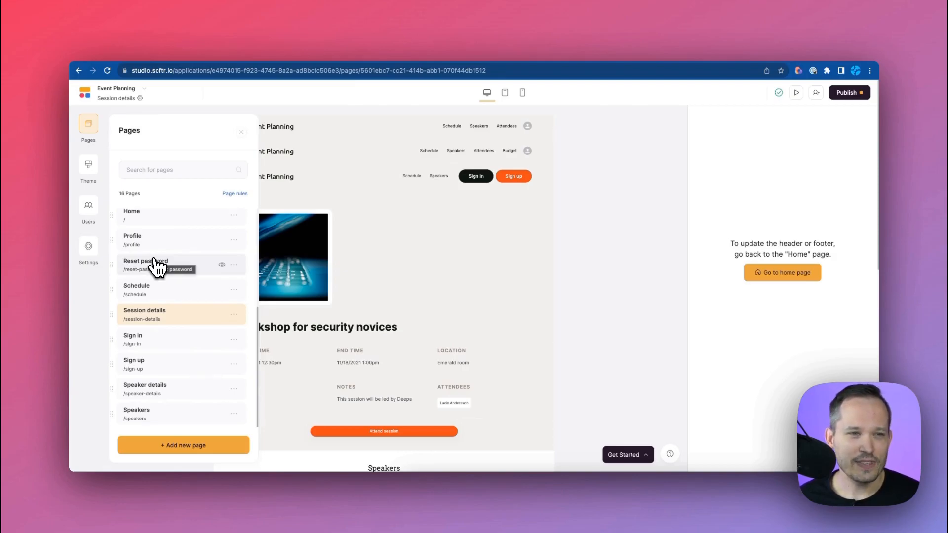
mouse_move(267, 73)
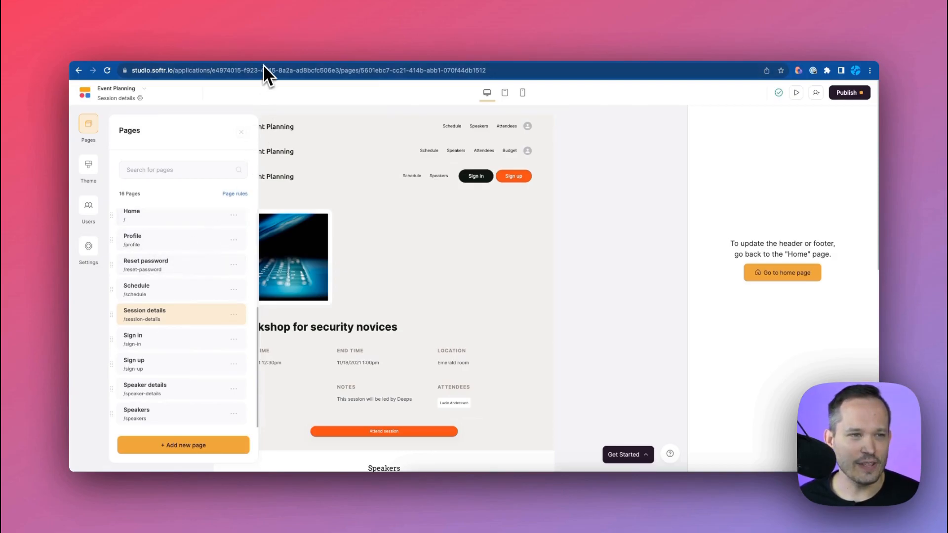
left_click(797, 93)
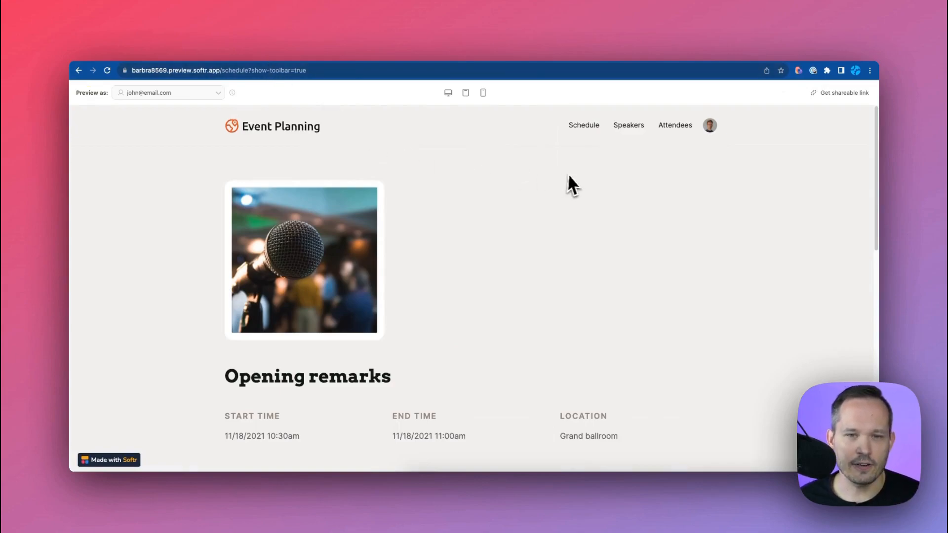
mouse_move(579, 186)
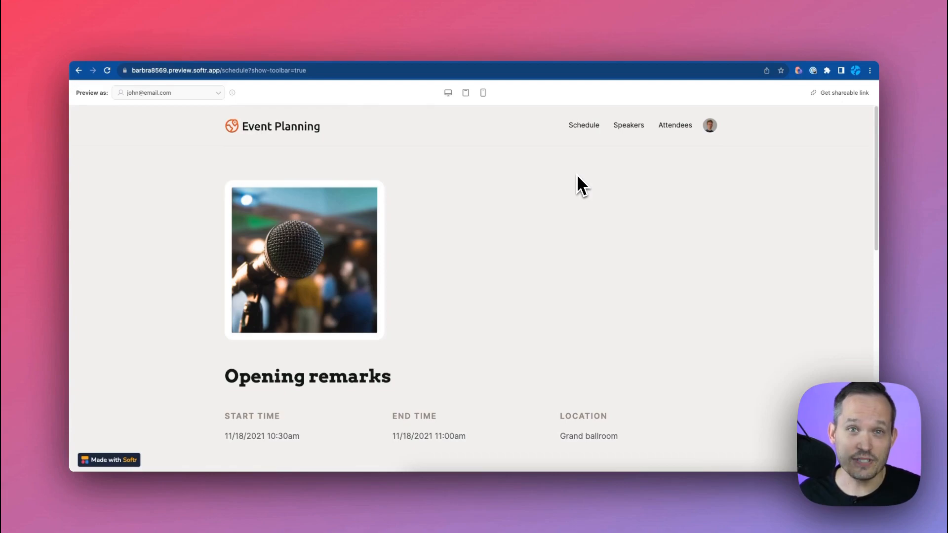
mouse_move(624, 156)
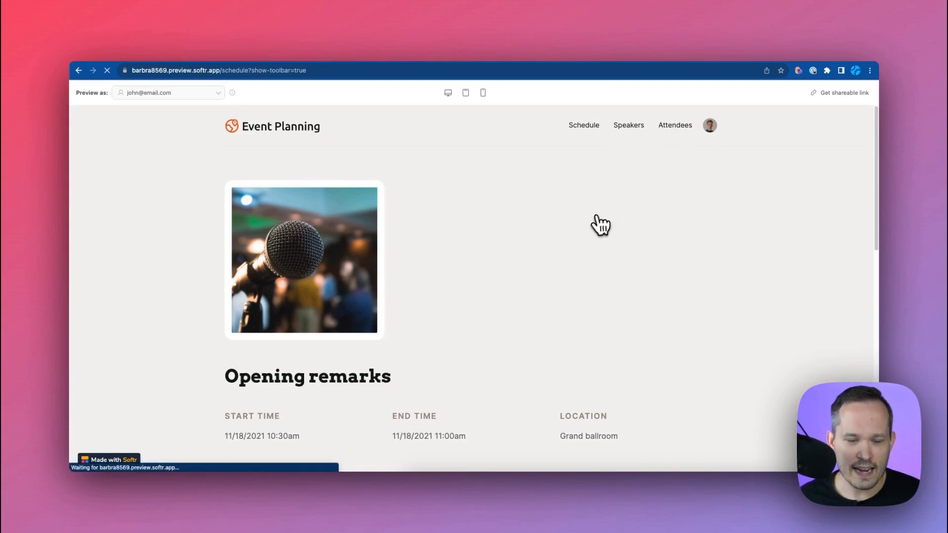
left_click(678, 125)
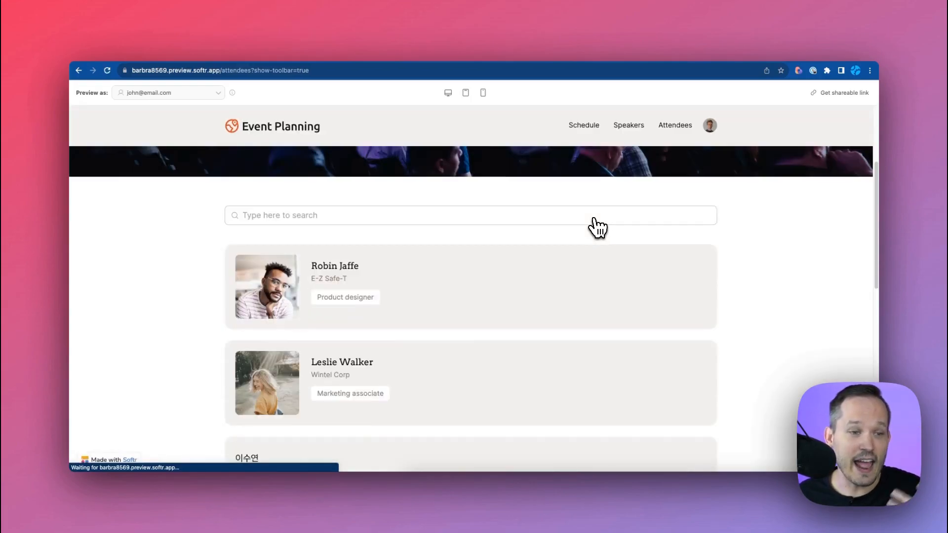
scroll("down", 3)
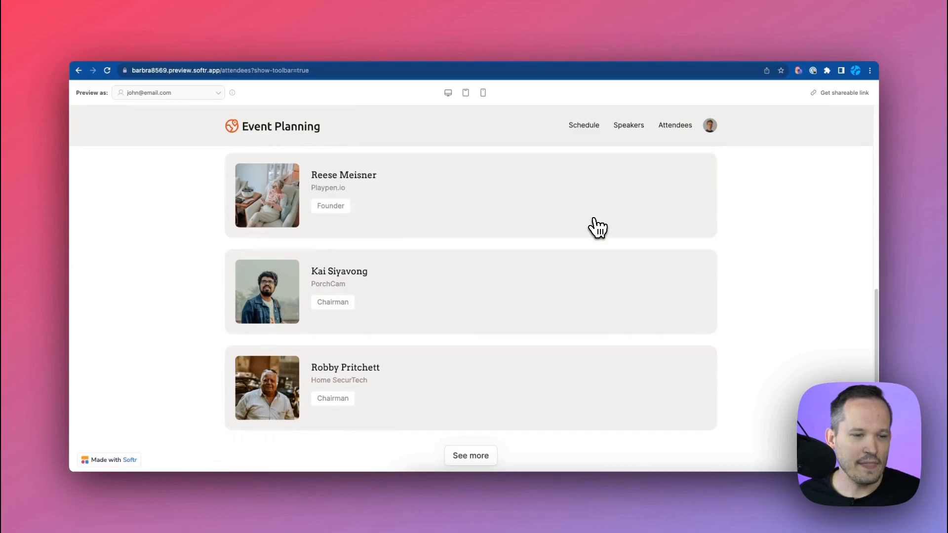
scroll("up", 3)
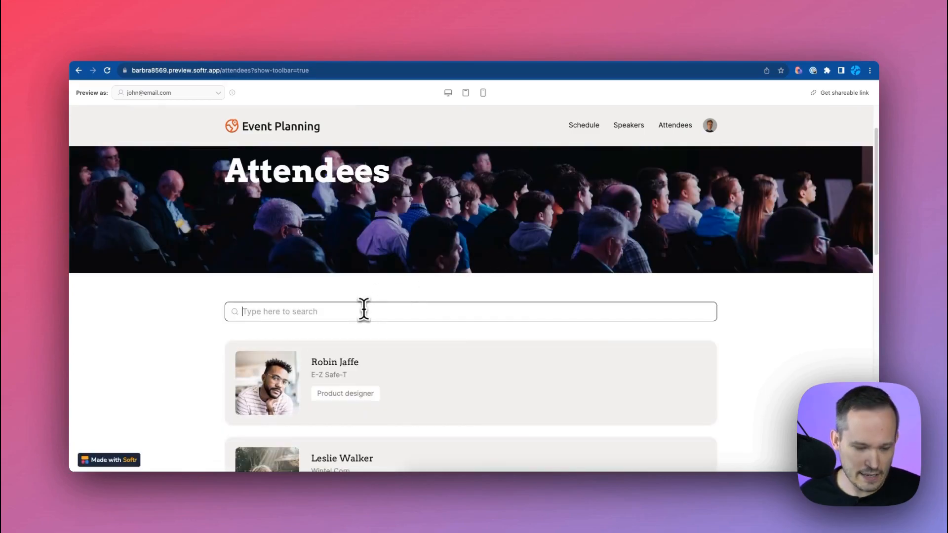
type("John")
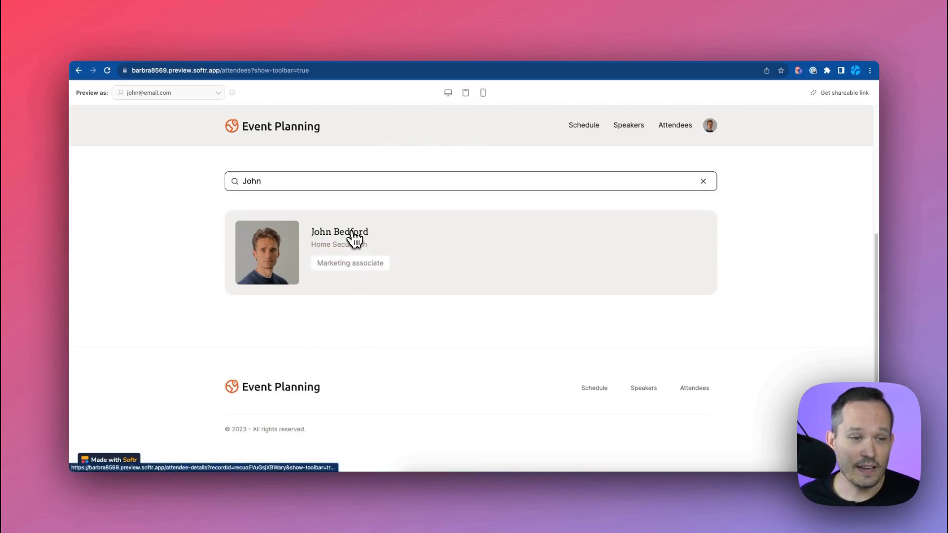
left_click(339, 232)
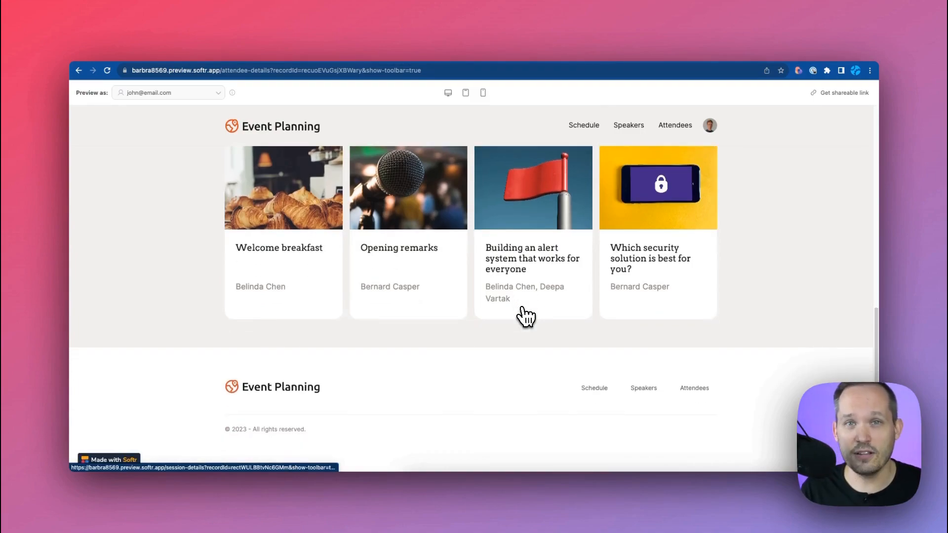
scroll("up", 3)
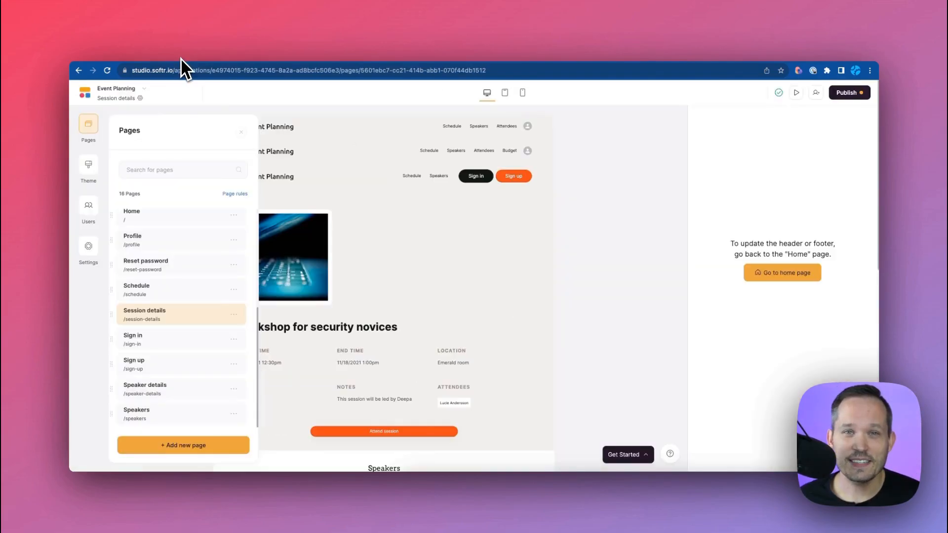
Step: Create a new page named 'My Sessions' and bring the Pages list back up
left_click(182, 445)
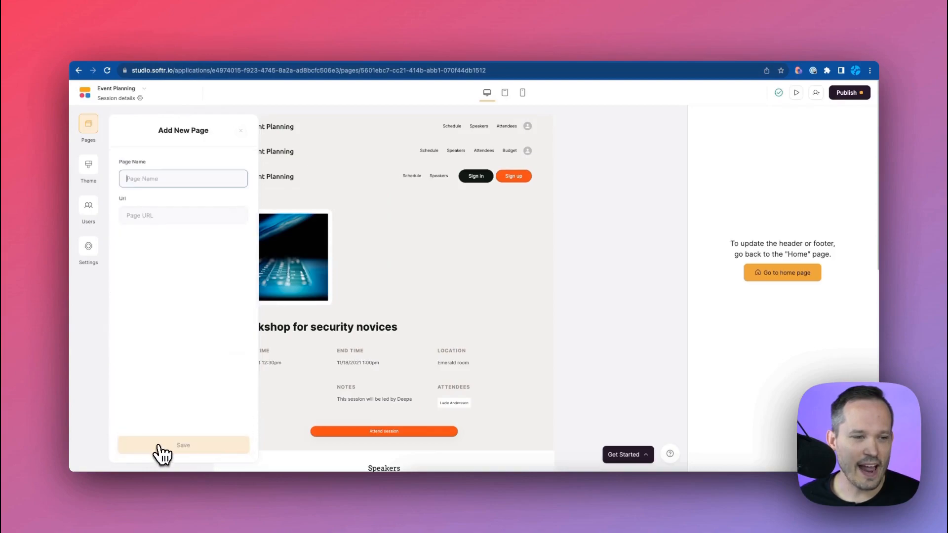
type("My")
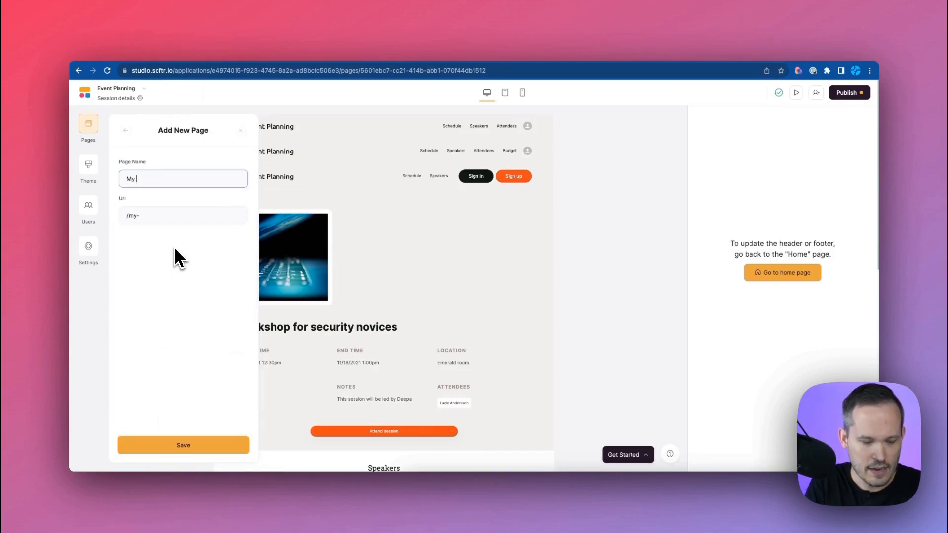
type("Sessions")
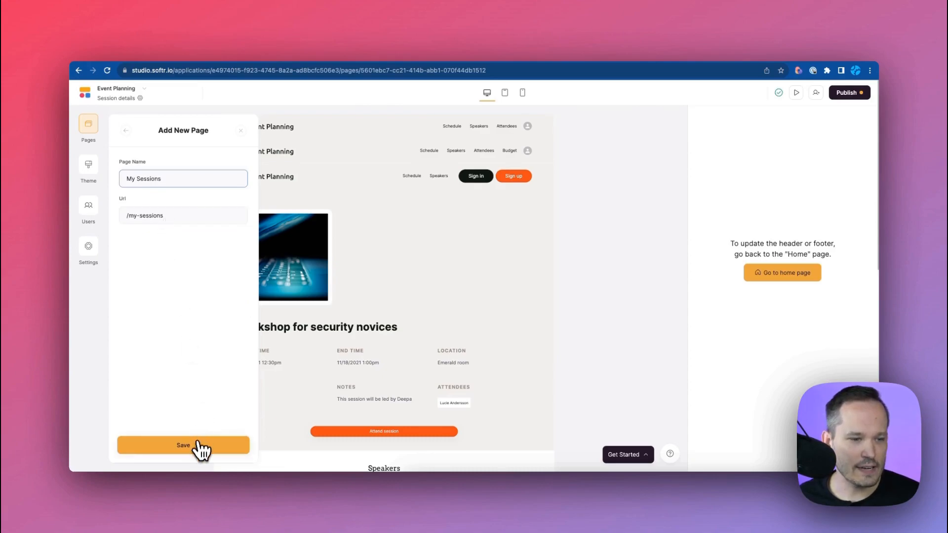
left_click(183, 445)
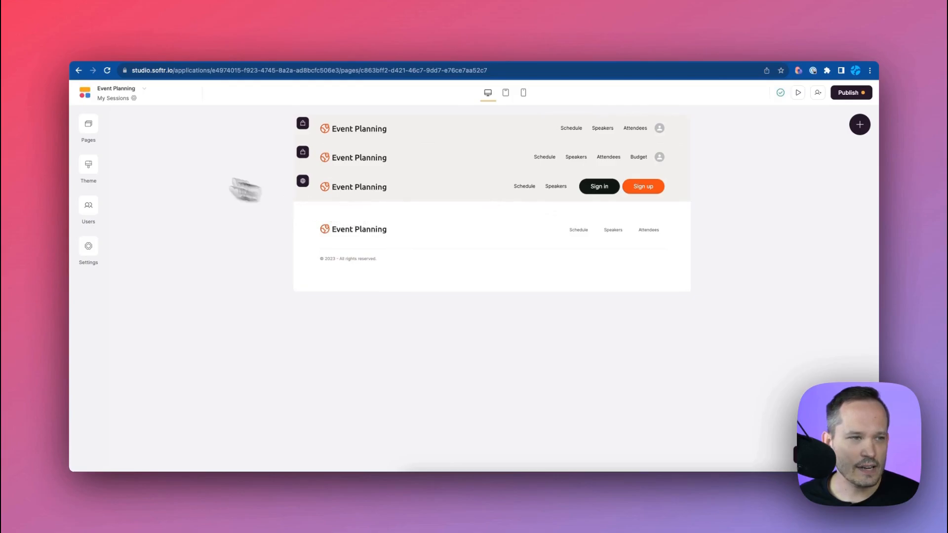
left_click(88, 127)
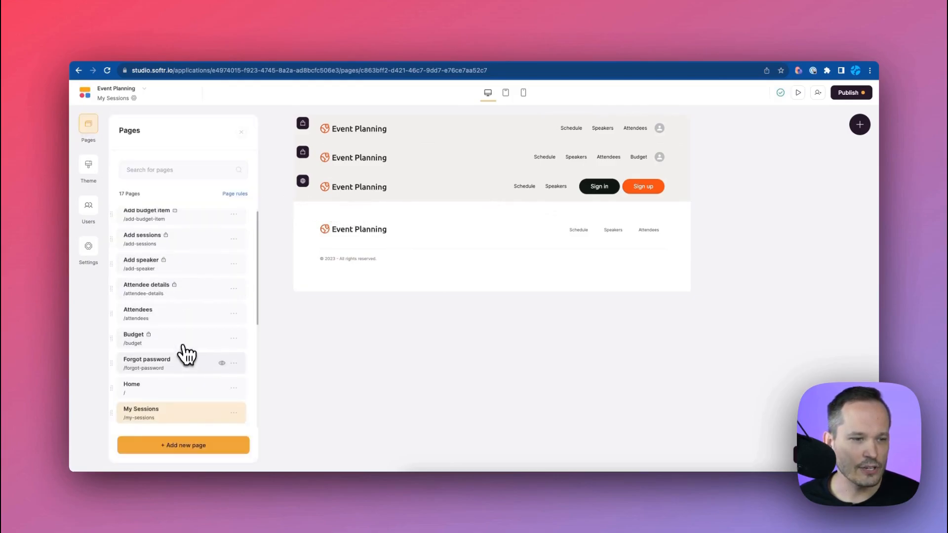
Step: On Home, add a 'My Sessions' attendee header link that opens the My Sessions page
left_click(131, 388)
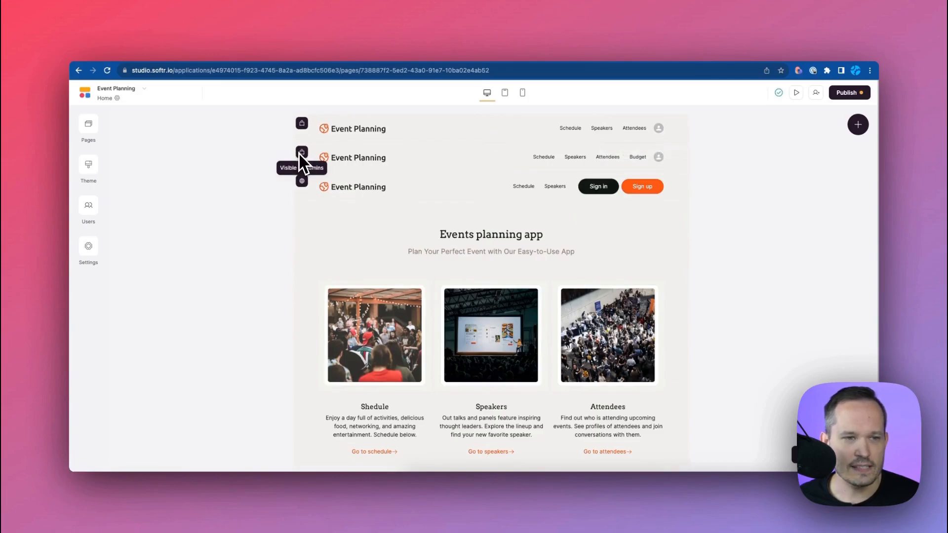
mouse_move(302, 124)
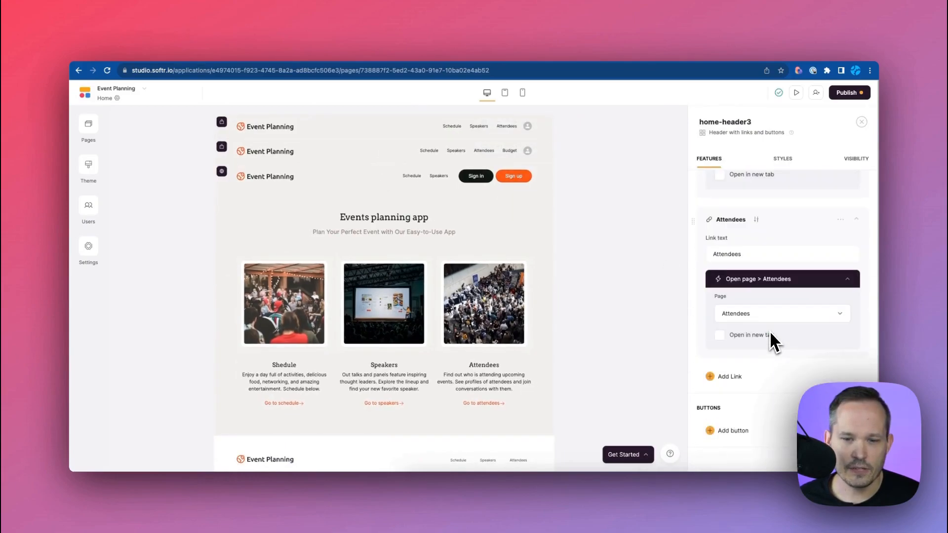
left_click(729, 377)
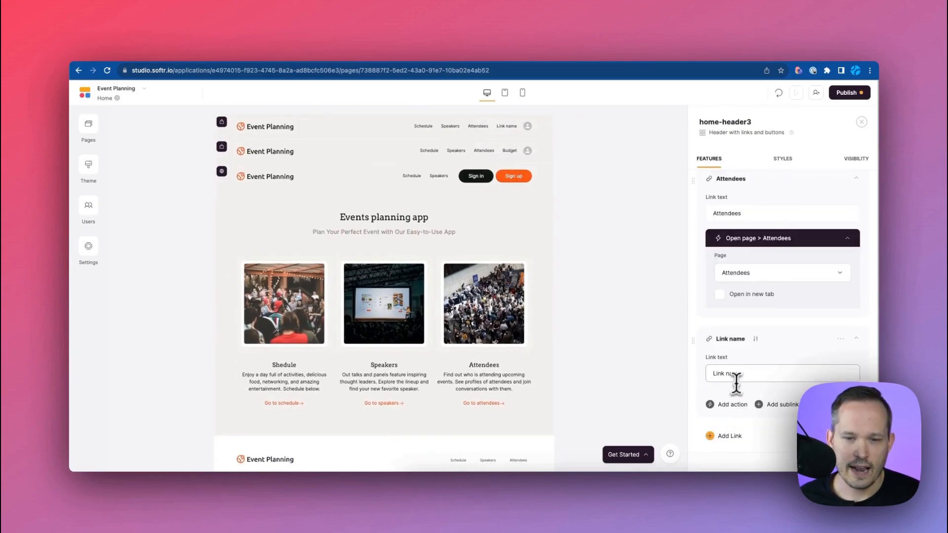
type("My S")
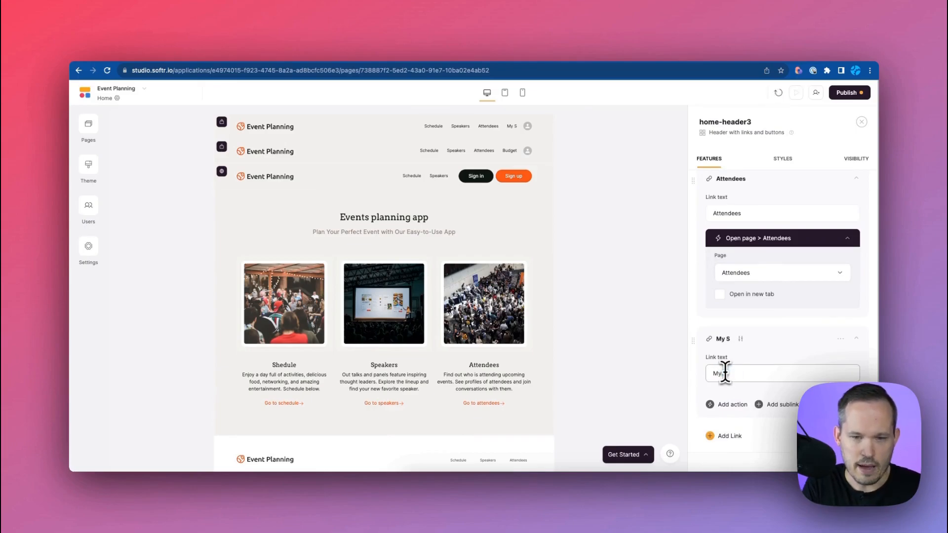
type("essions")
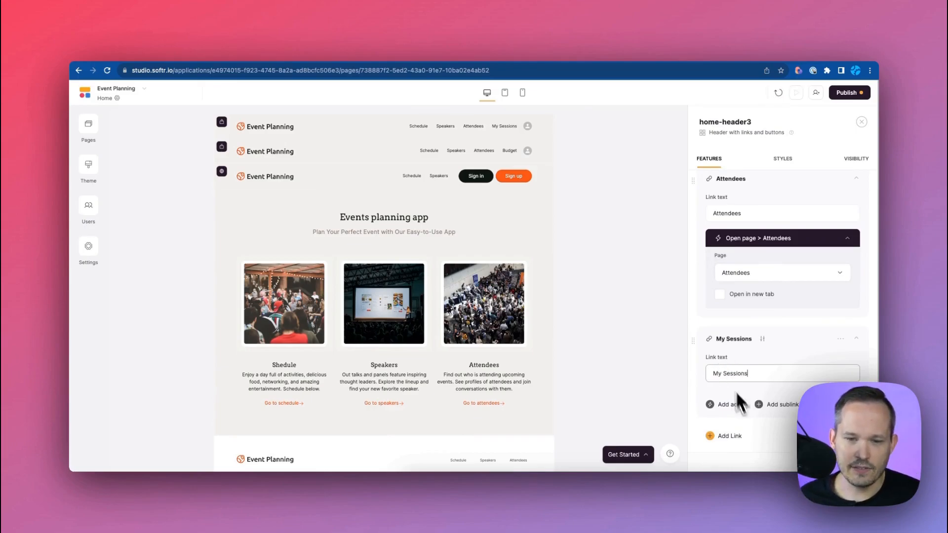
left_click(730, 405)
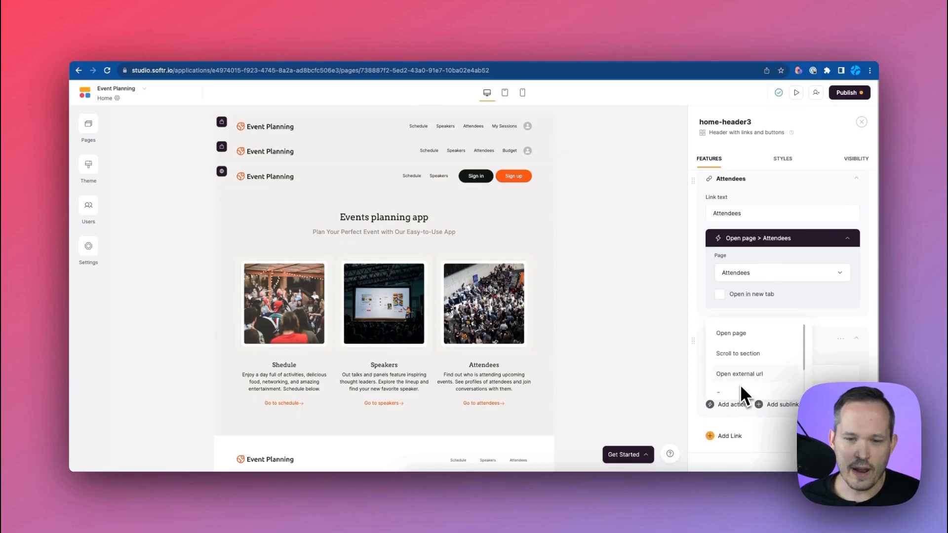
left_click(730, 333)
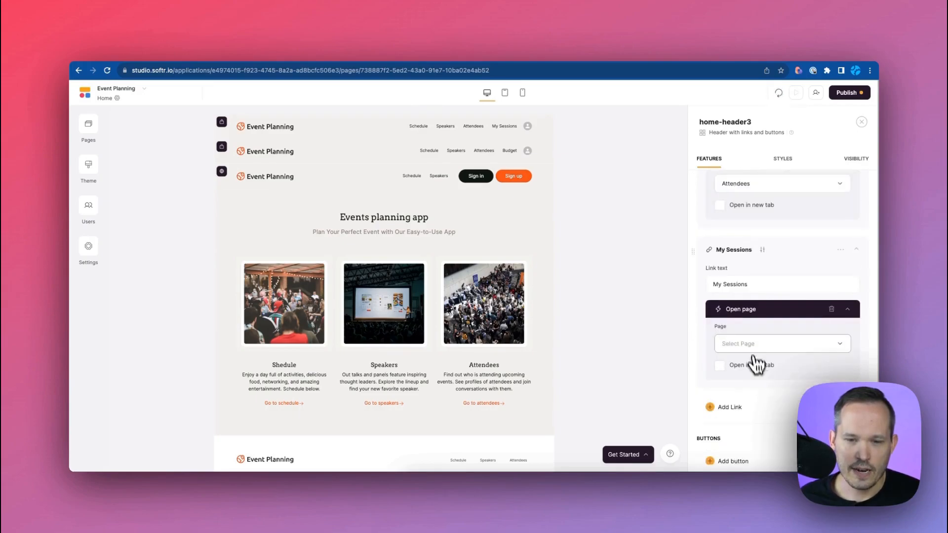
left_click(781, 344)
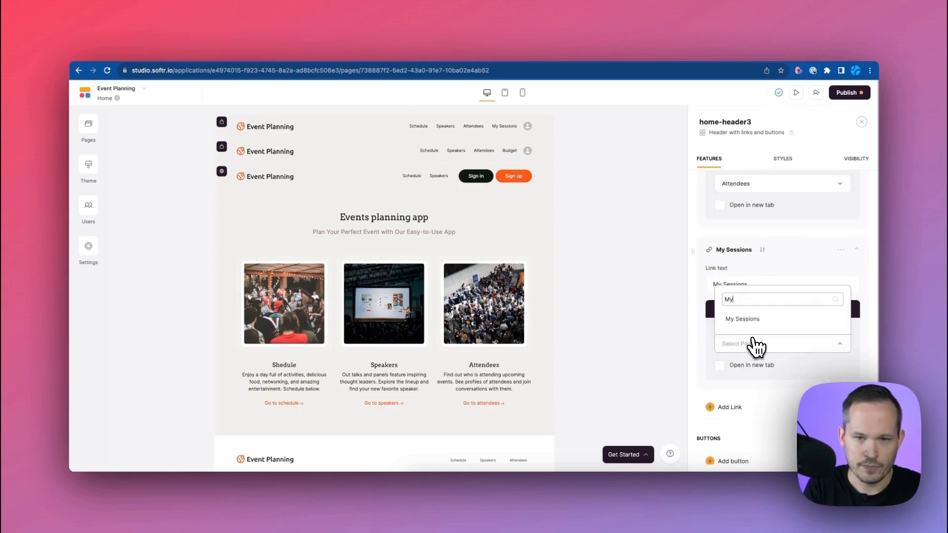
left_click(742, 319)
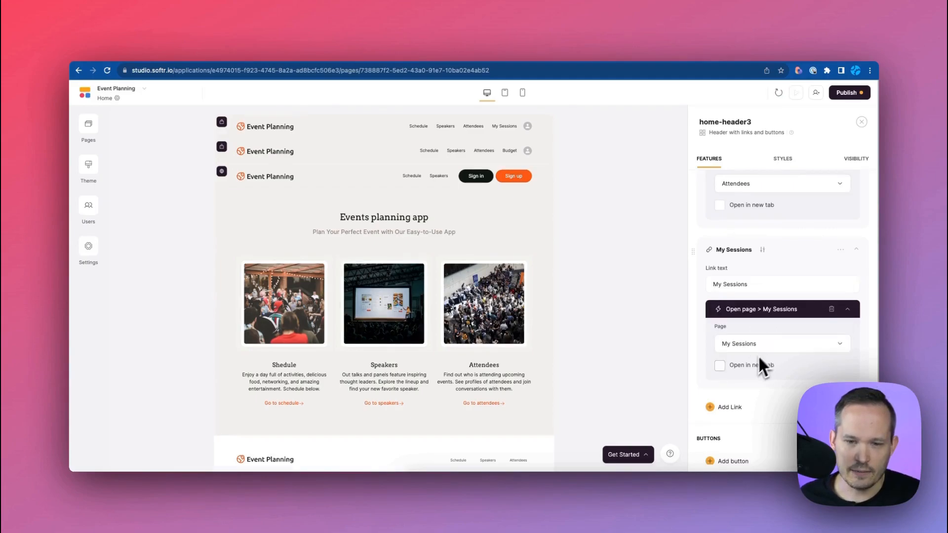
left_click(88, 124)
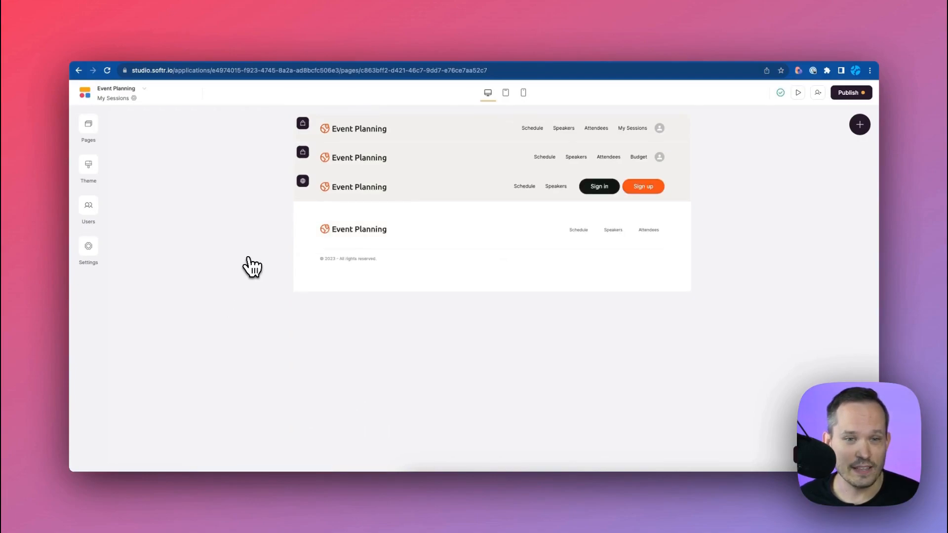
mouse_move(859, 125)
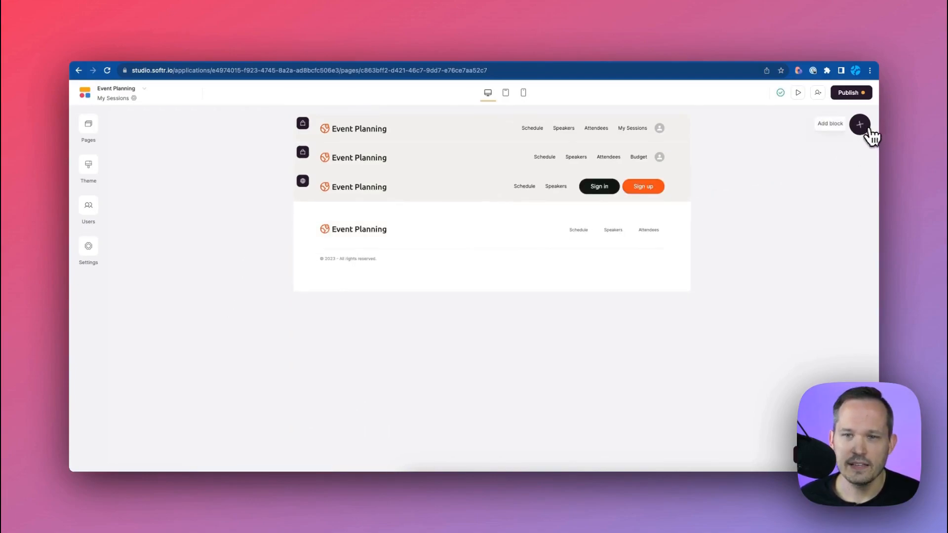
Step: Add a horizontal-card list sourced from Airtable base Event Planning by Softr, table Schedule
left_click(859, 124)
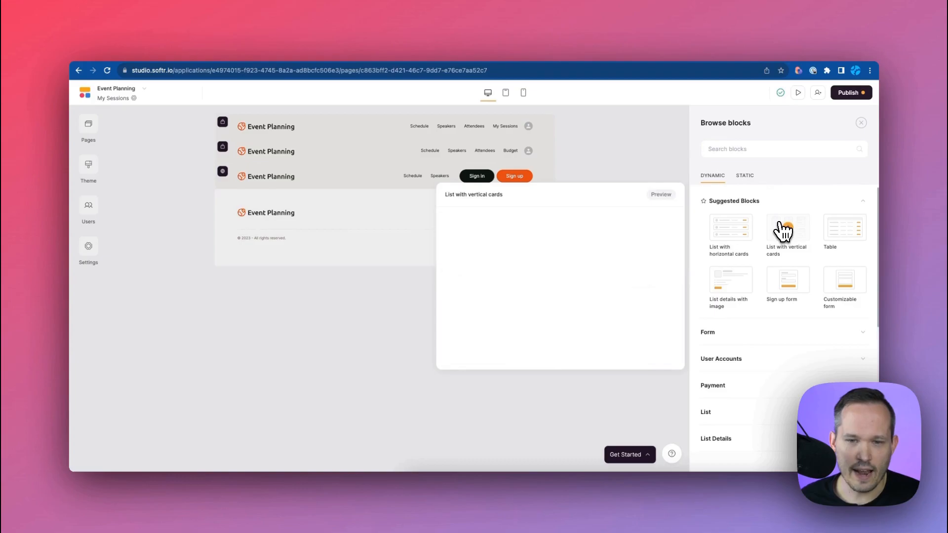
left_click(787, 228)
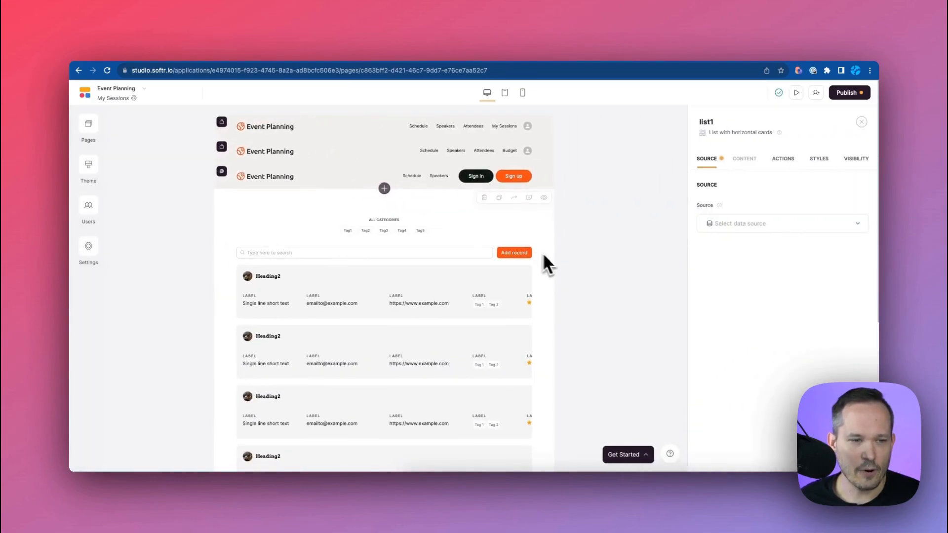
left_click(781, 223)
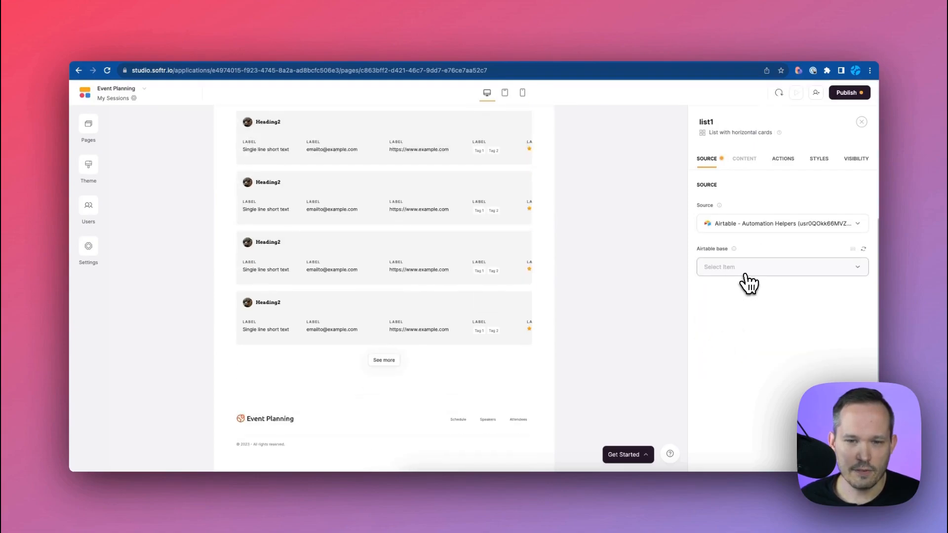
left_click(780, 267)
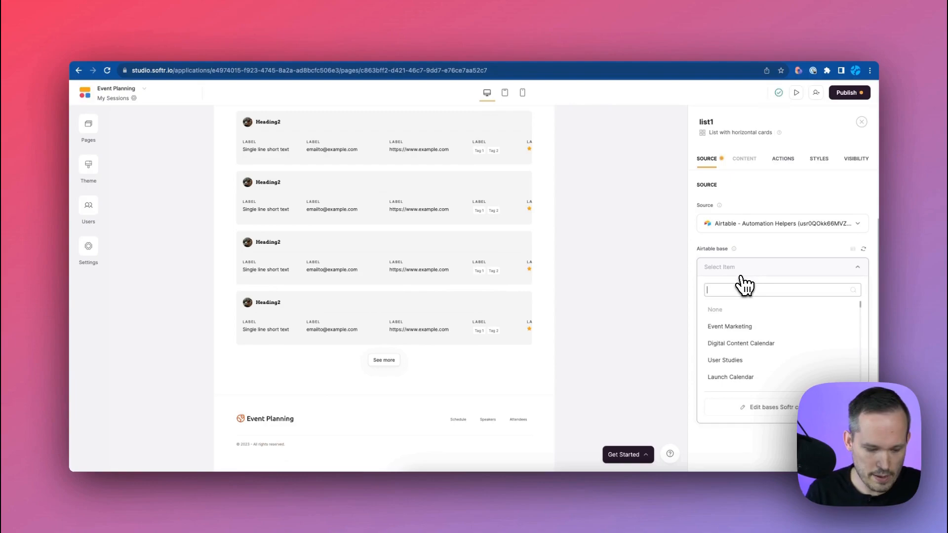
type("Eve")
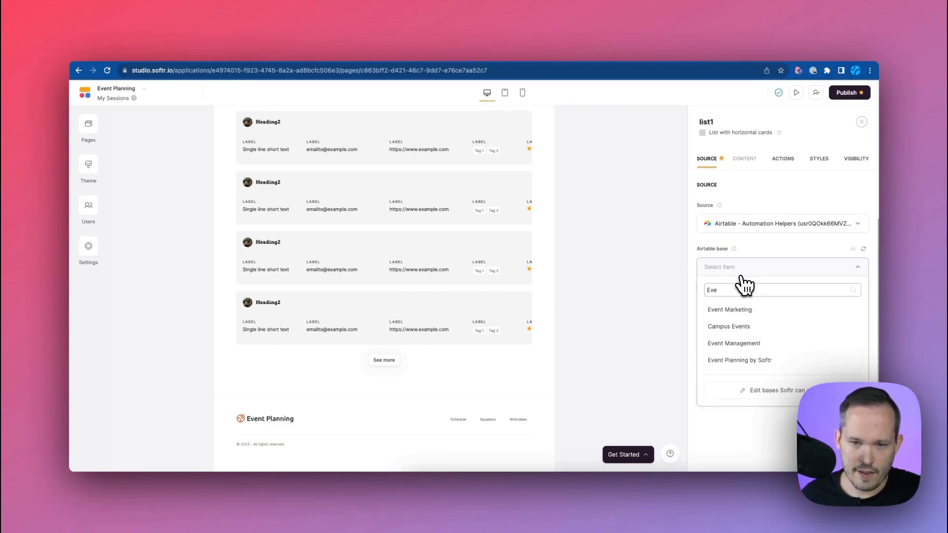
left_click(738, 360)
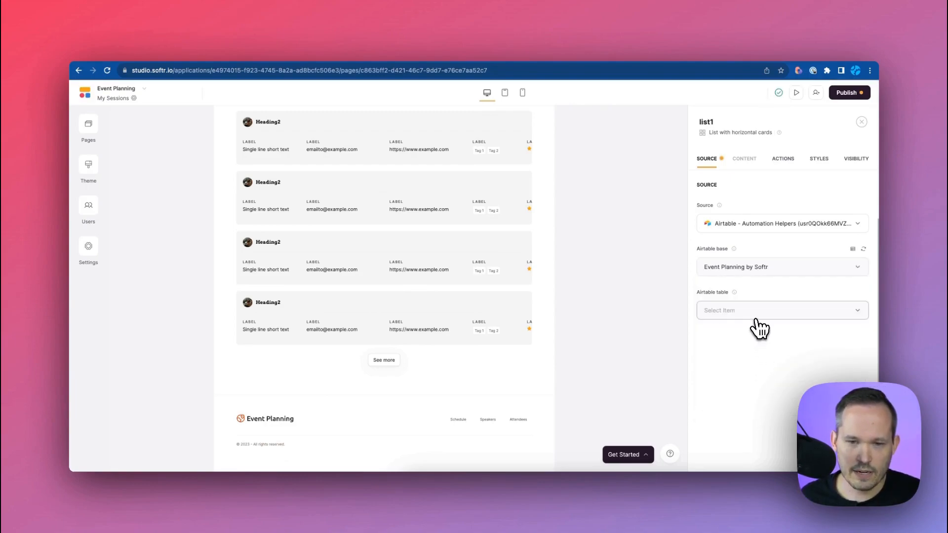
left_click(781, 310)
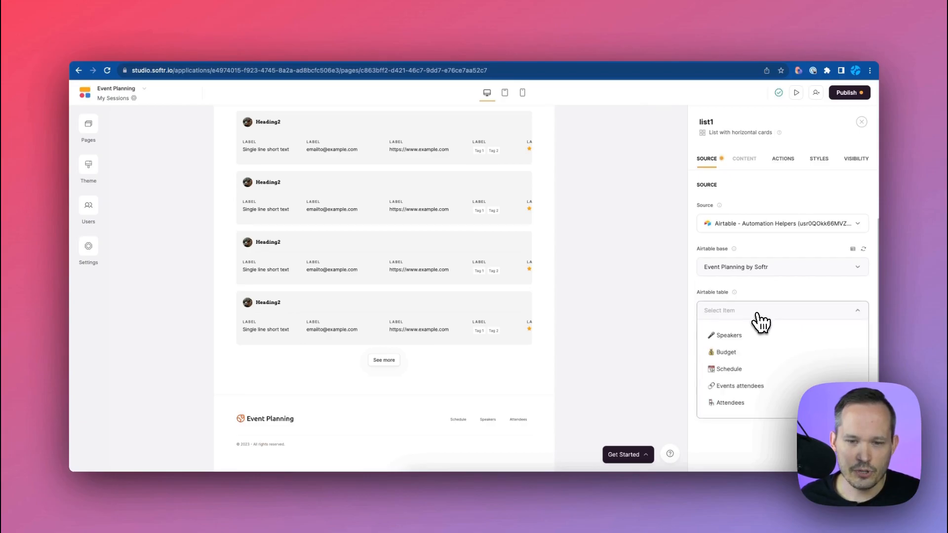
left_click(728, 369)
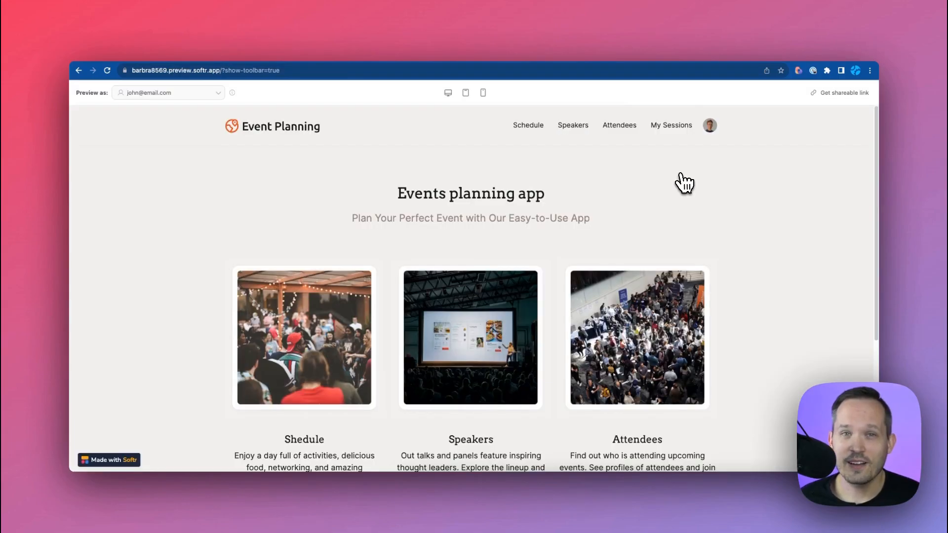
mouse_move(671, 125)
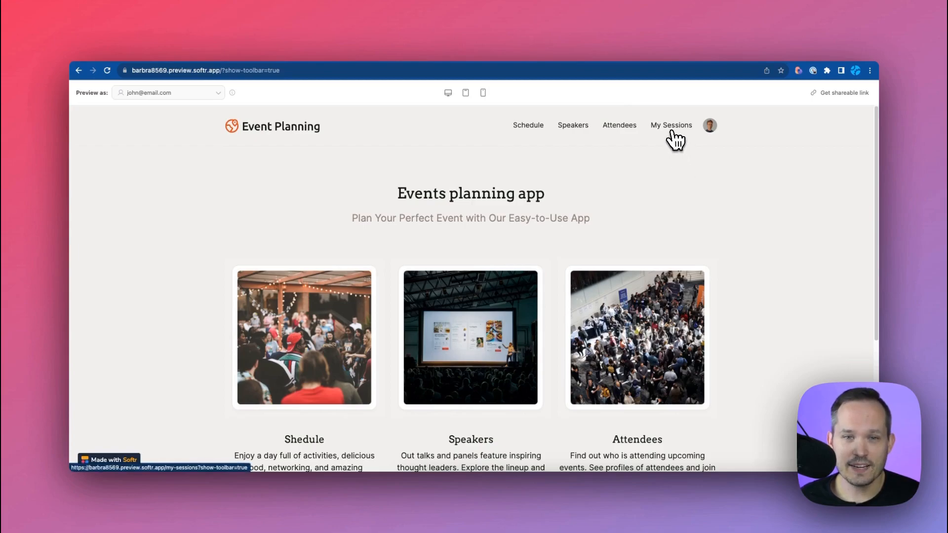
Step: Open My Sessions in the preview and scroll through the session cards
left_click(670, 125)
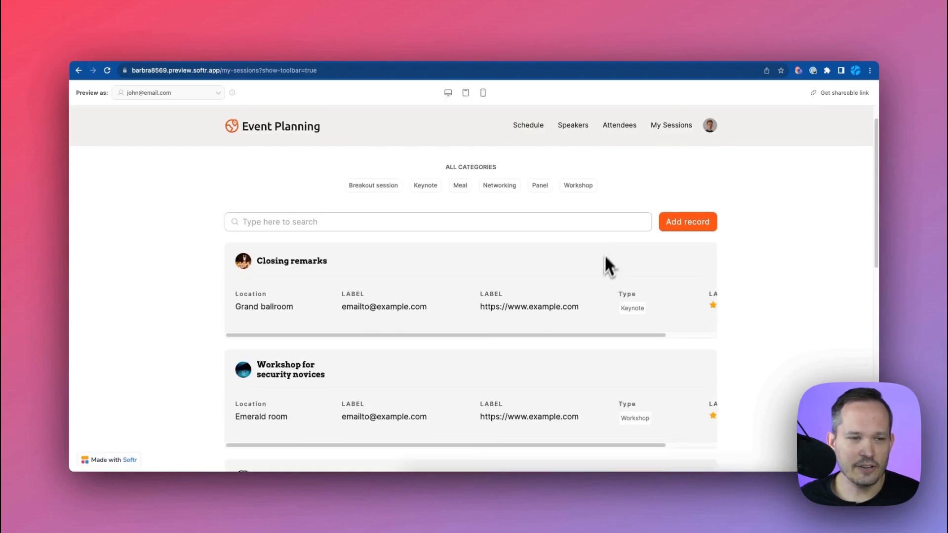
scroll("down", 3)
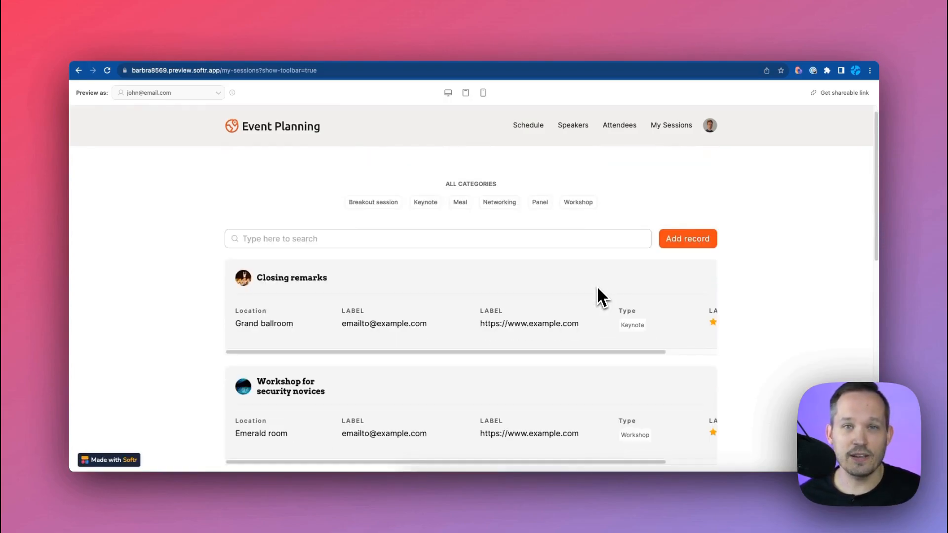
mouse_move(181, 178)
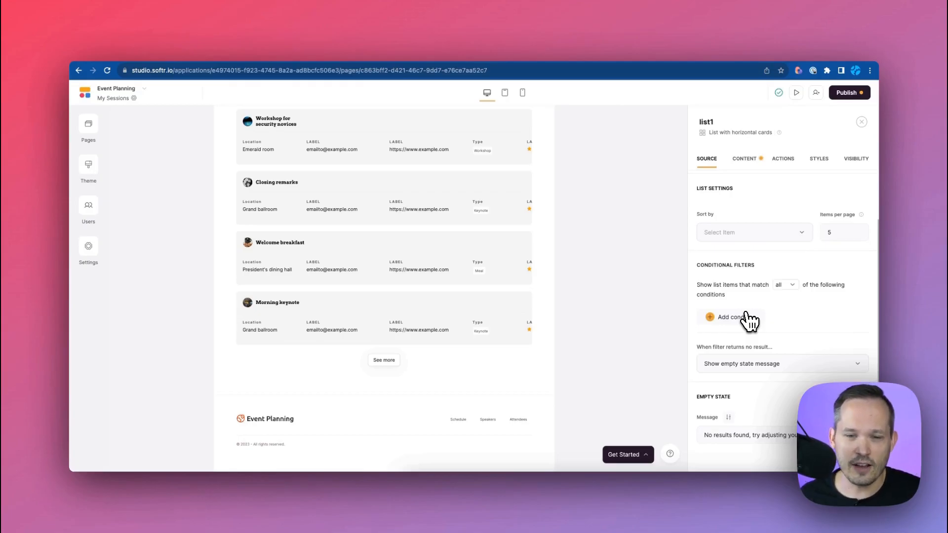
Step: Add a list condition: Events attendees is one of the logged-in user's Name
left_click(728, 317)
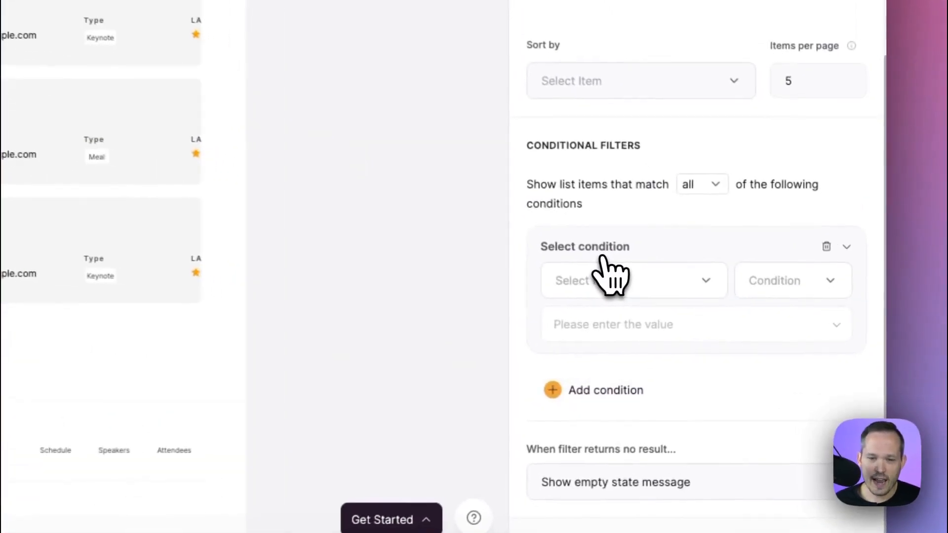
left_click(632, 280)
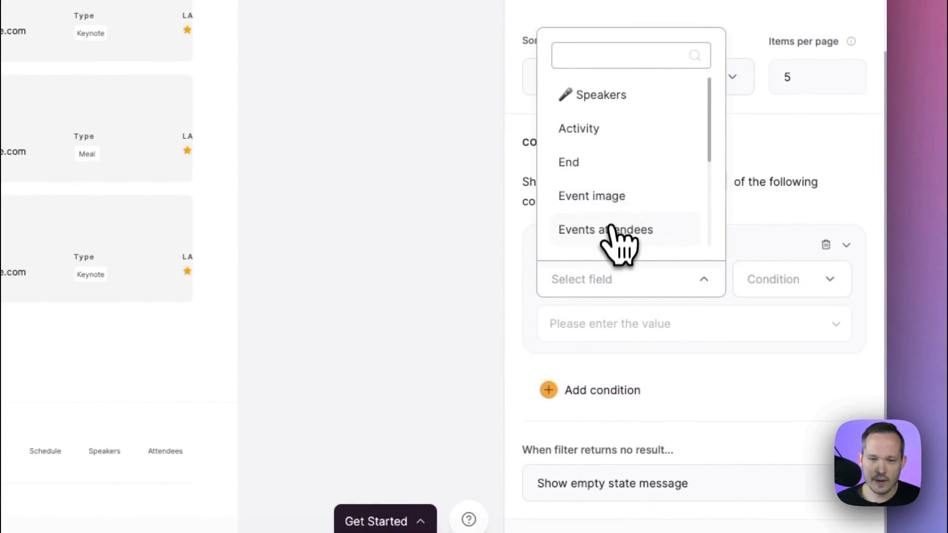
left_click(606, 229)
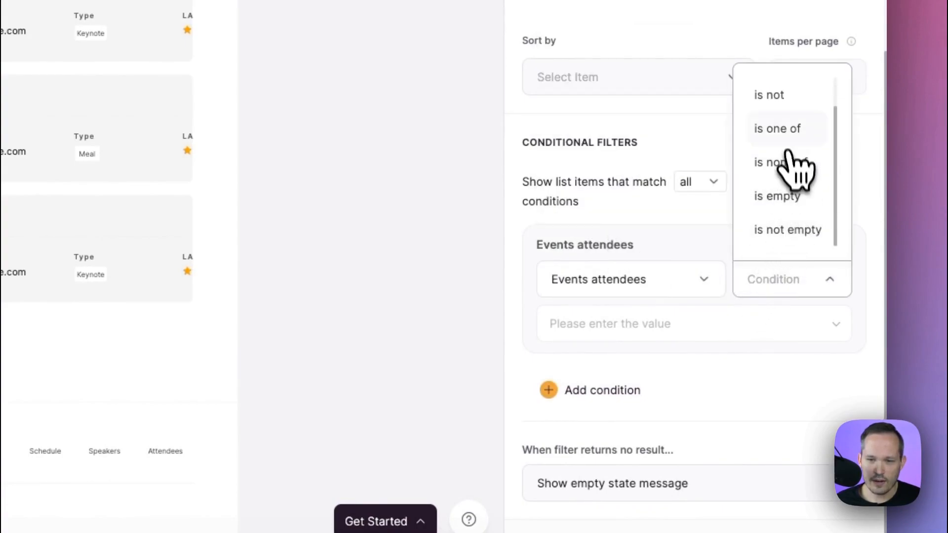
left_click(777, 128)
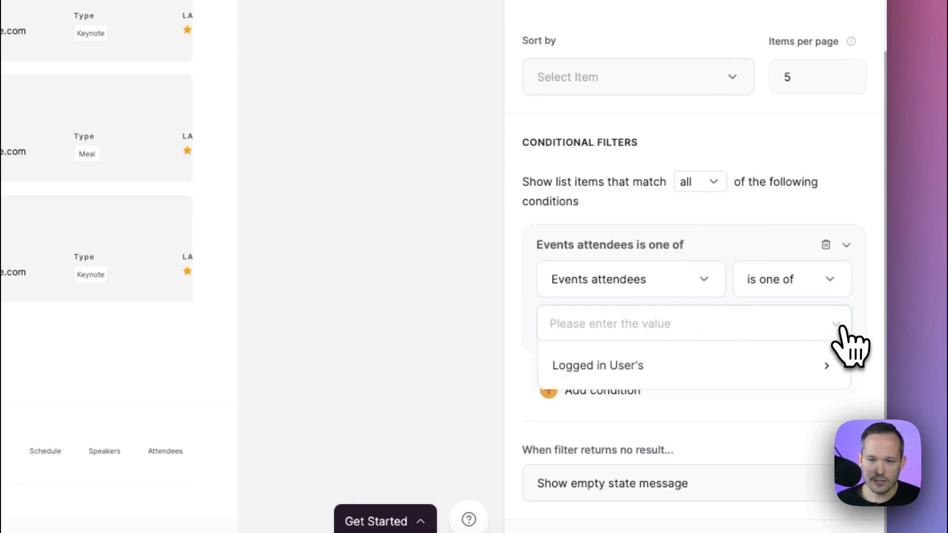
left_click(597, 365)
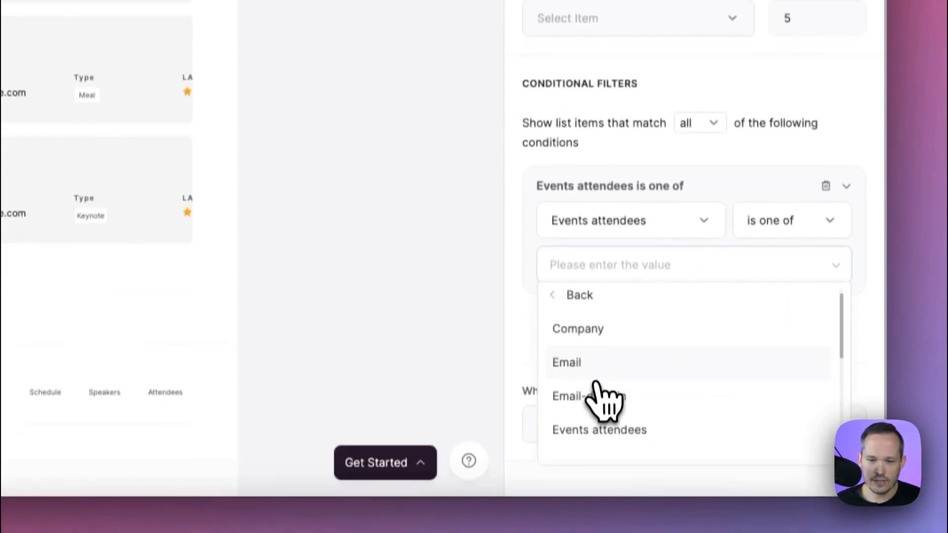
scroll("down", 3)
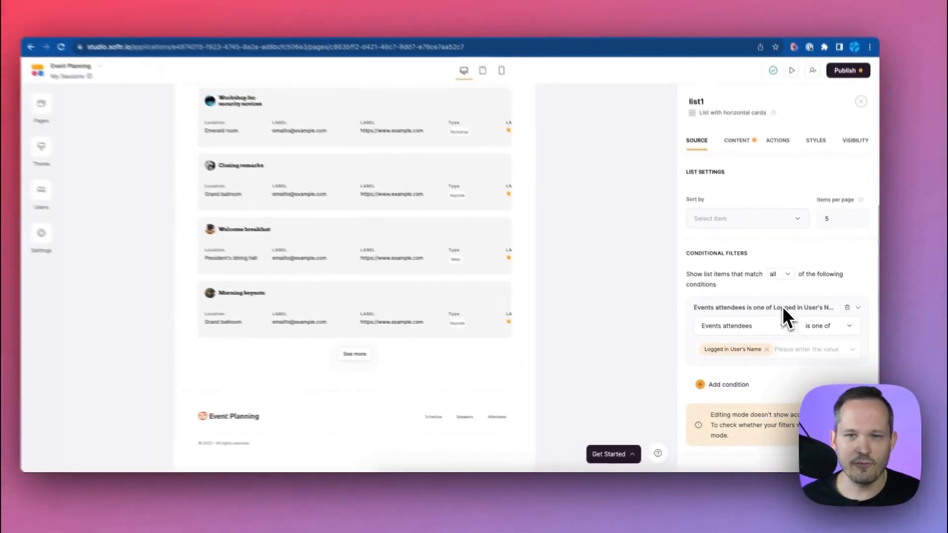
Step: Reopen My Sessions in the preview and scroll through the four filtered sessions
left_click(791, 70)
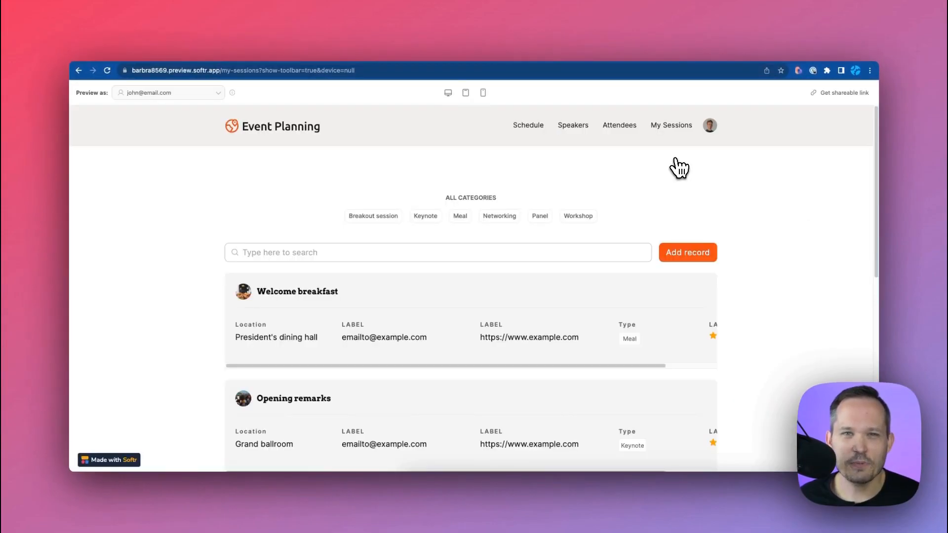
scroll("down", 3)
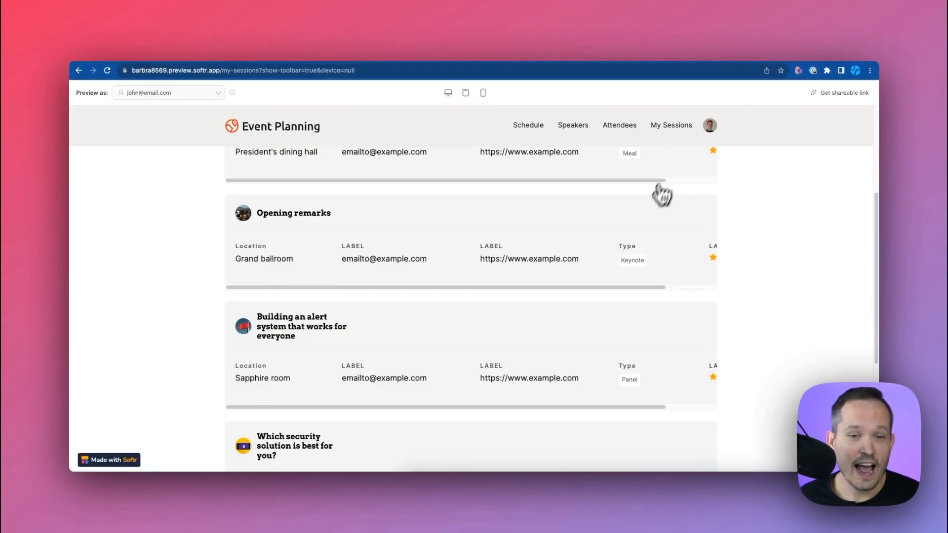
scroll("down", 3)
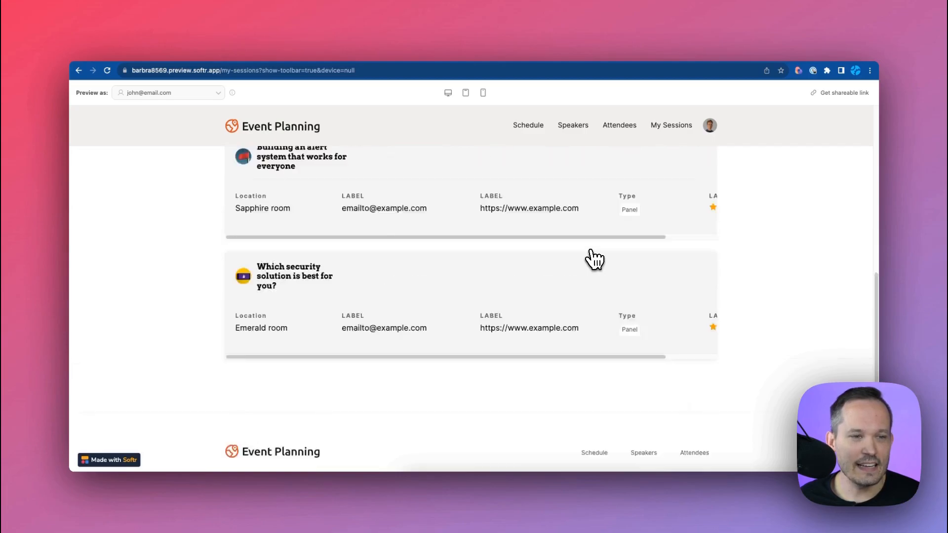
scroll("up", 3)
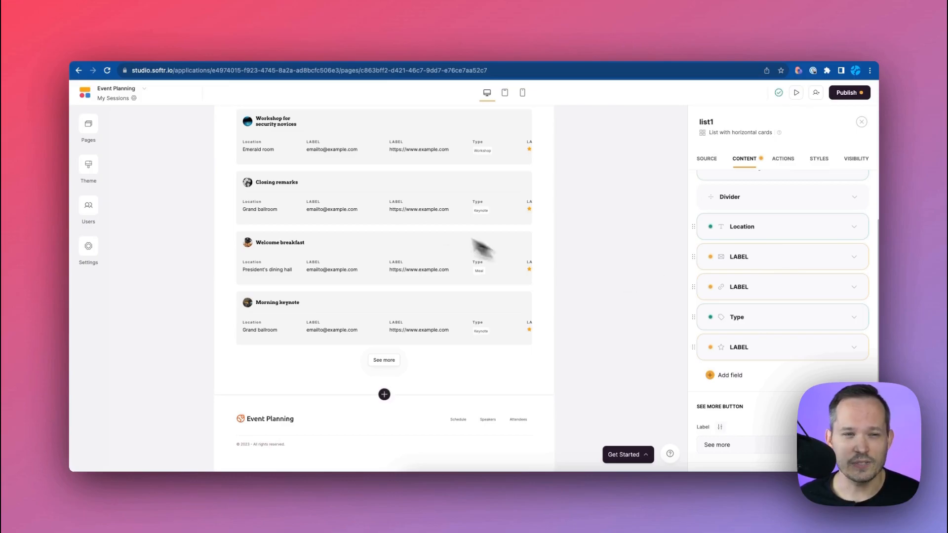
mouse_move(831, 262)
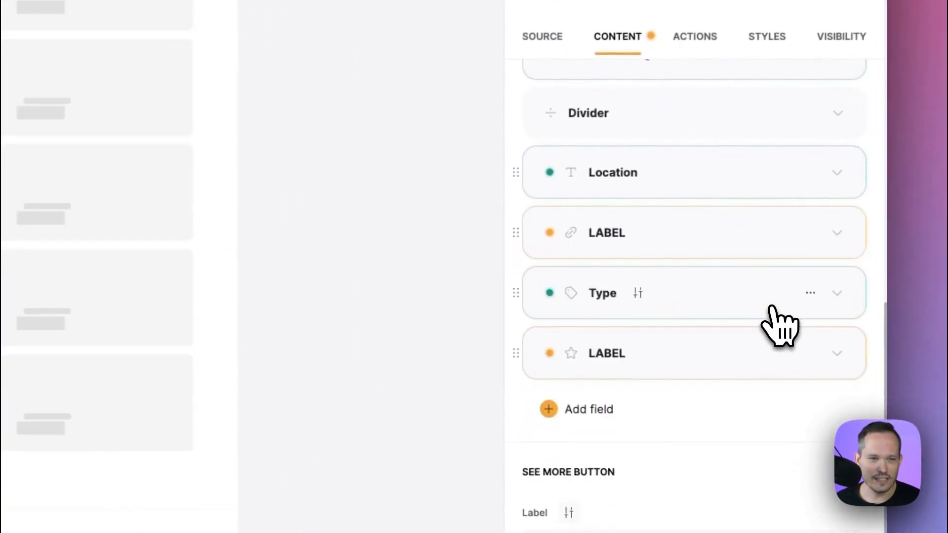
Step: Bring up the Duplicate/Delete actions menu for the link LABEL field
left_click(809, 232)
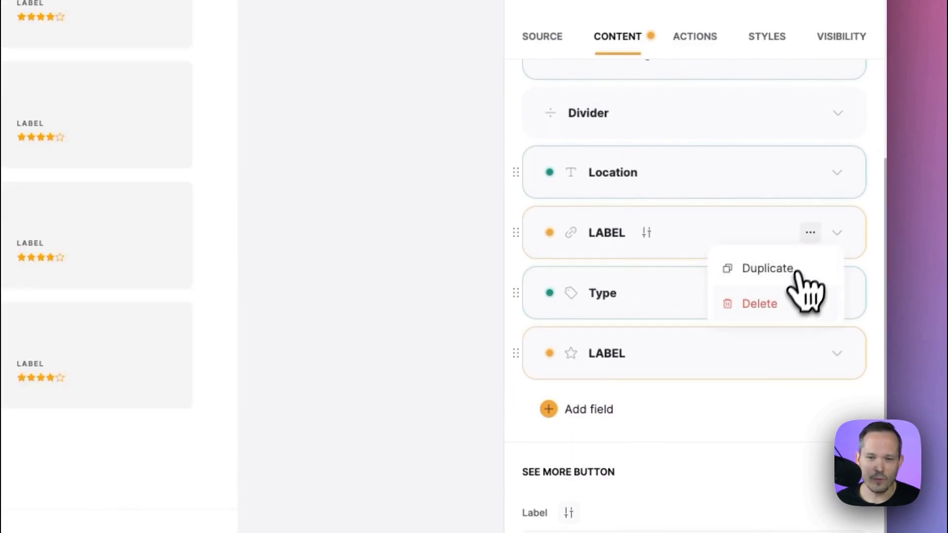